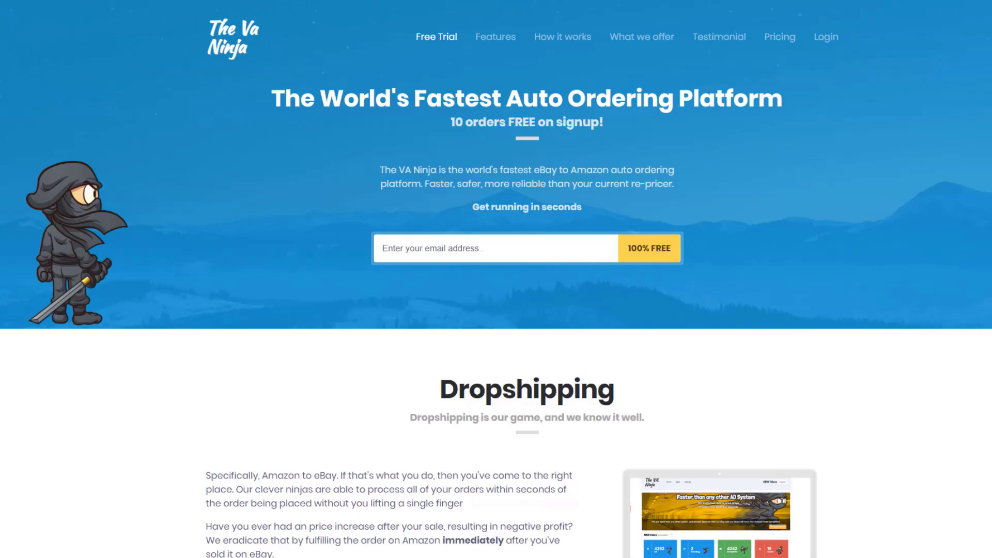
pyautogui.moveTo(883, 31)
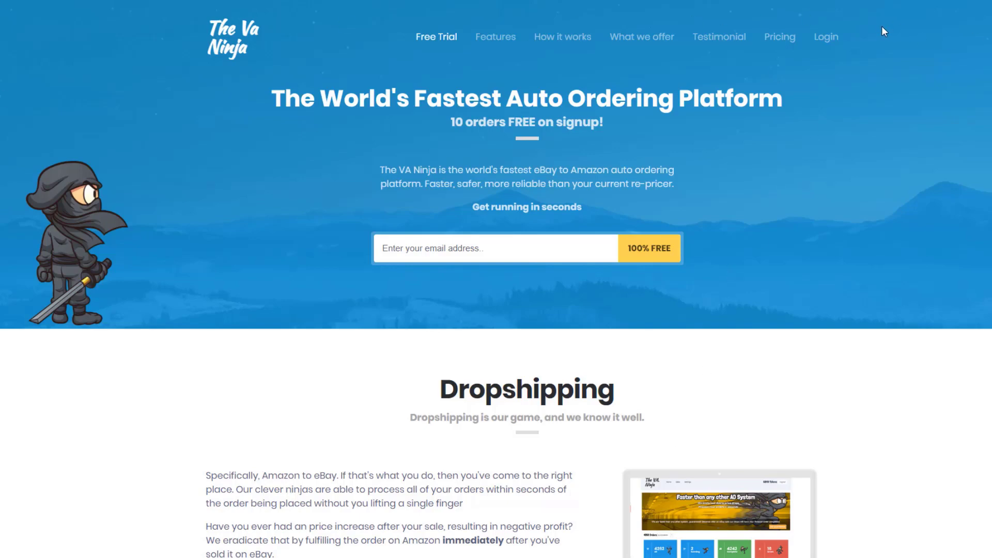
# Step: Reach the sign-in page via Login on the landing page
pyautogui.click(825, 37)
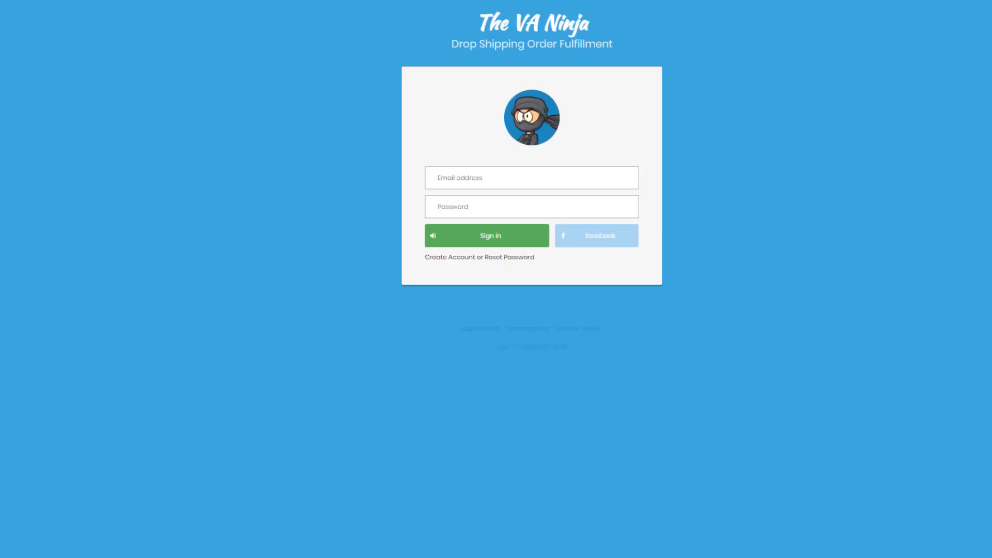
pyautogui.moveTo(454, 263)
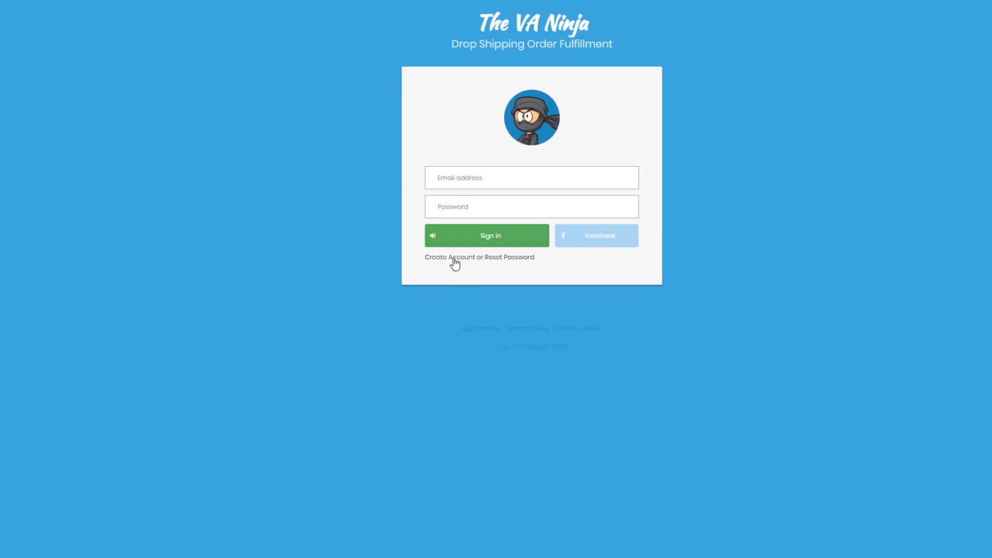
# Step: Create a new account with email and password, opted in to new-supplier notifications
pyautogui.click(450, 257)
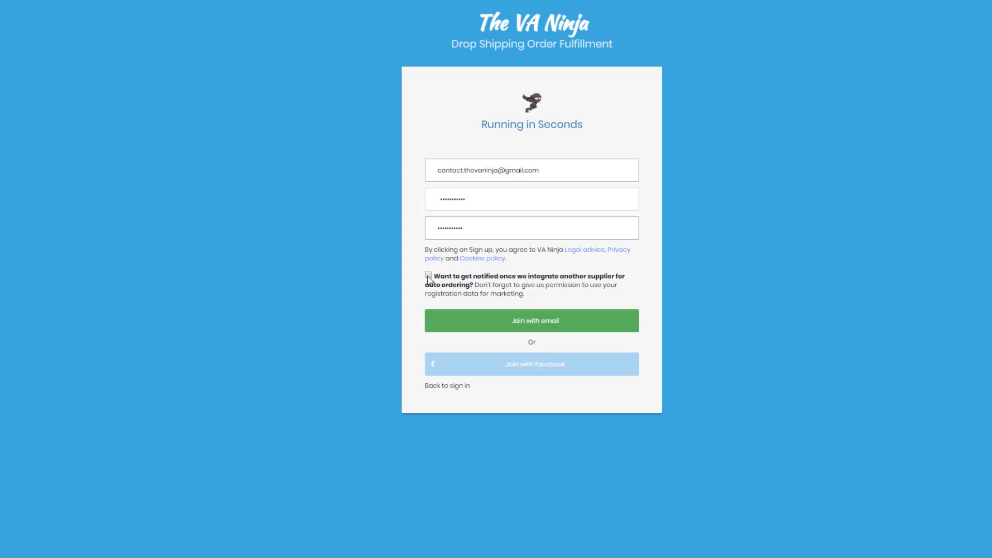
pyautogui.click(428, 274)
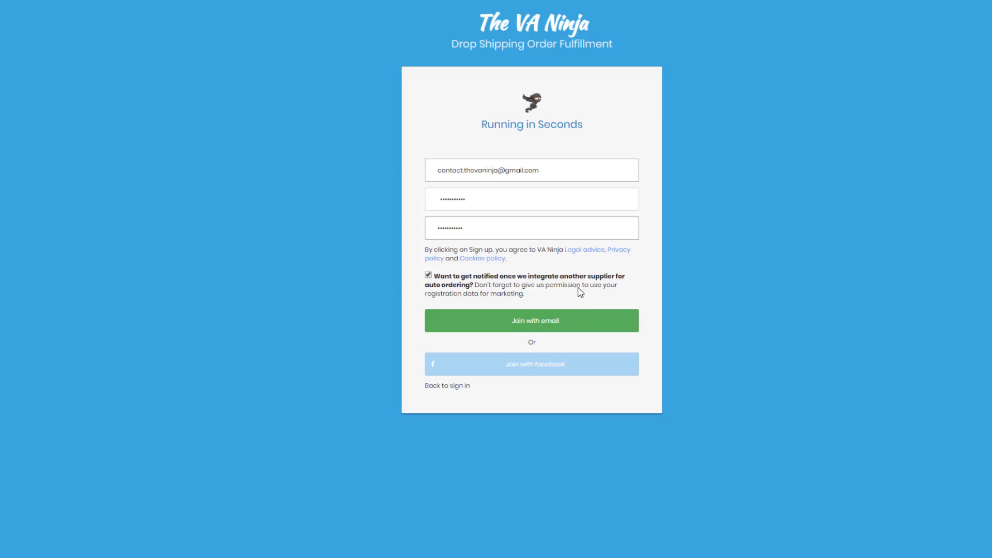
pyautogui.moveTo(576, 288)
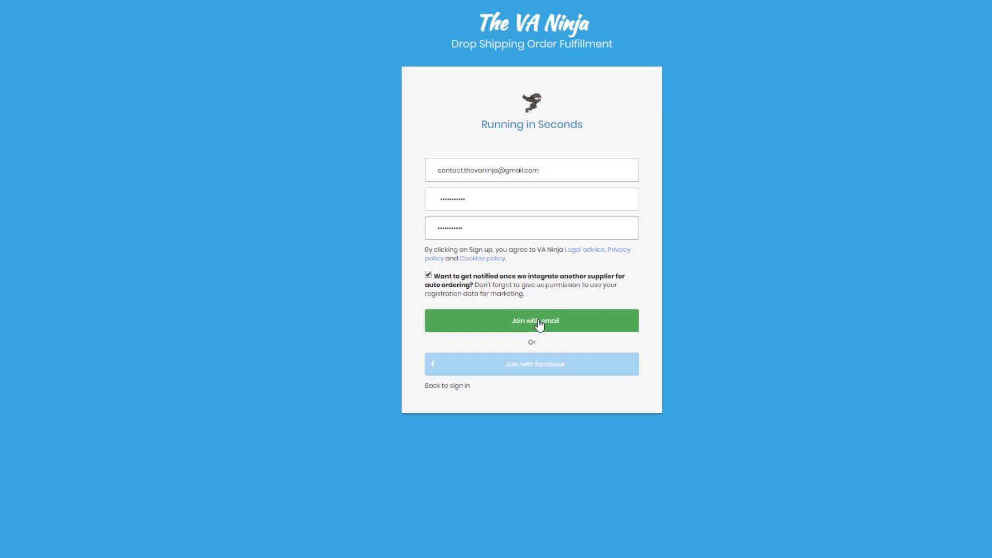
pyautogui.click(531, 320)
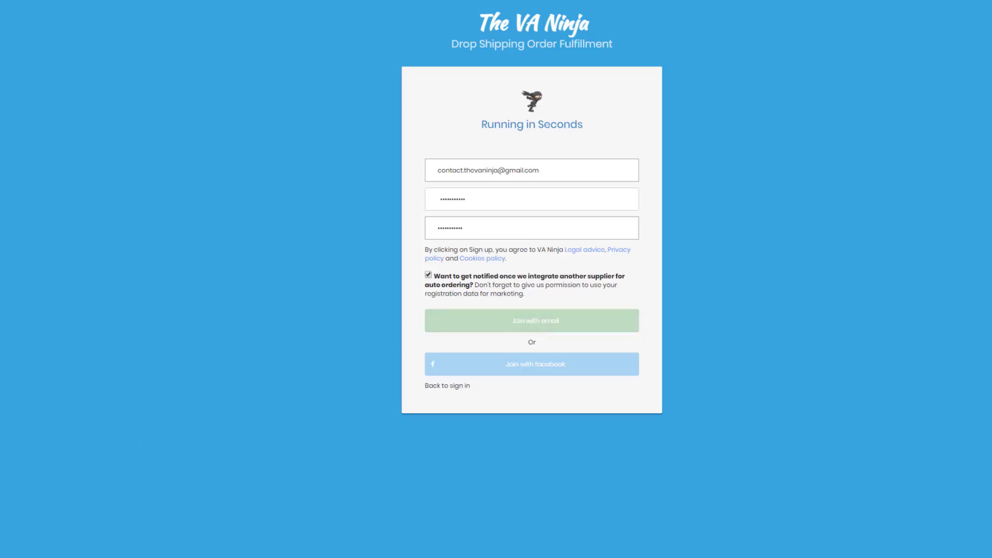
# Step: From the new dashboard, start linking the eBay store via the yellow banner
pyautogui.click(531, 320)
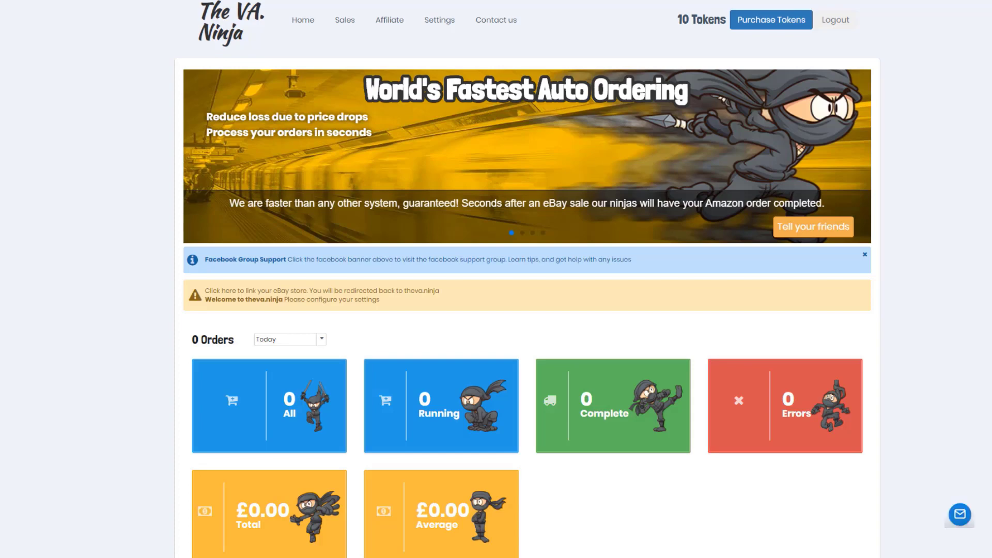
pyautogui.moveTo(303, 300)
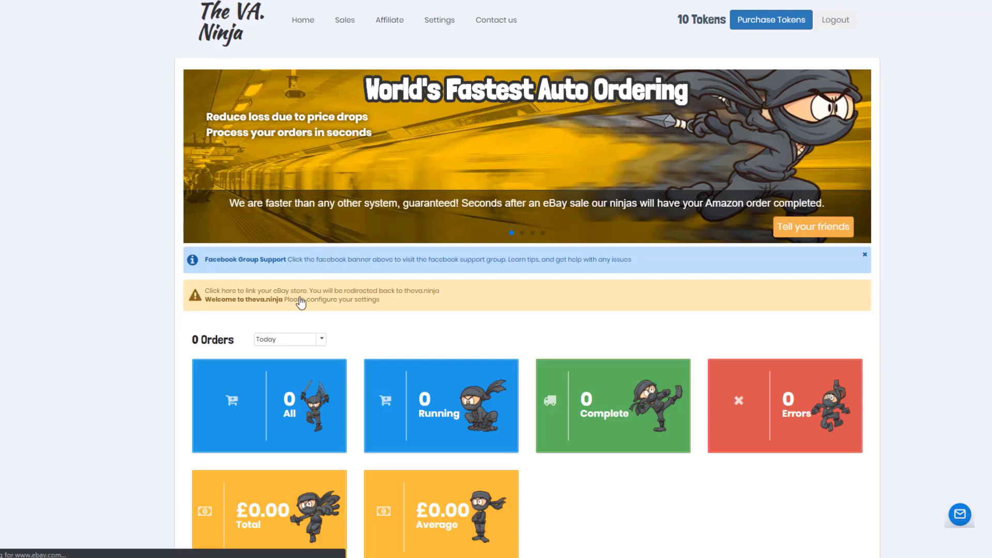
pyautogui.click(318, 290)
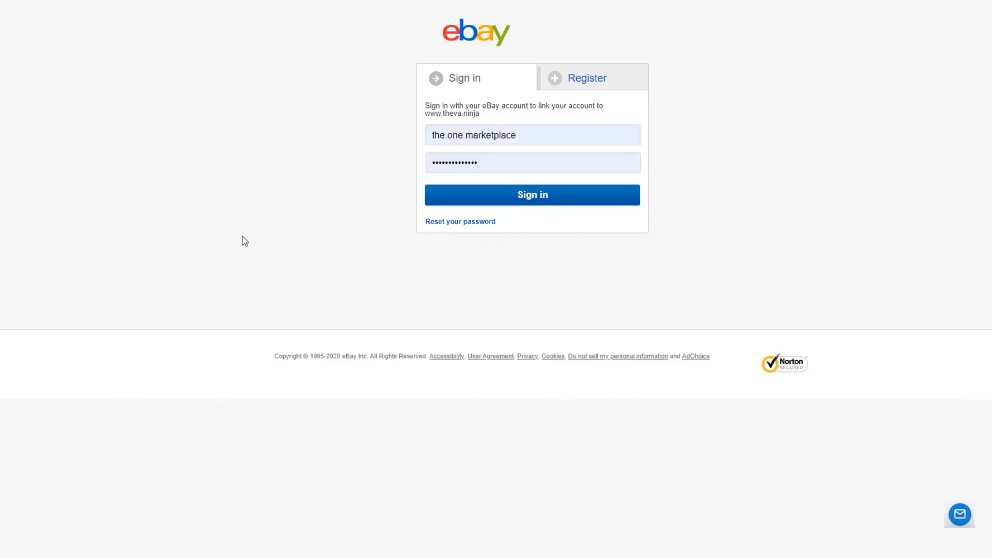
pyautogui.moveTo(493, 196)
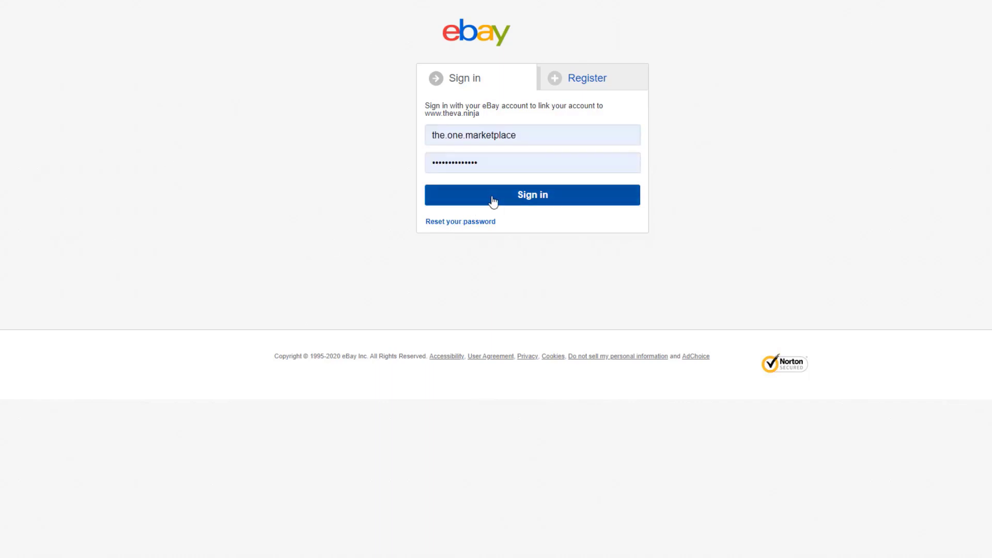
# Step: Sign in to eBay and agree to grant theva.ninja access to the account
pyautogui.click(532, 196)
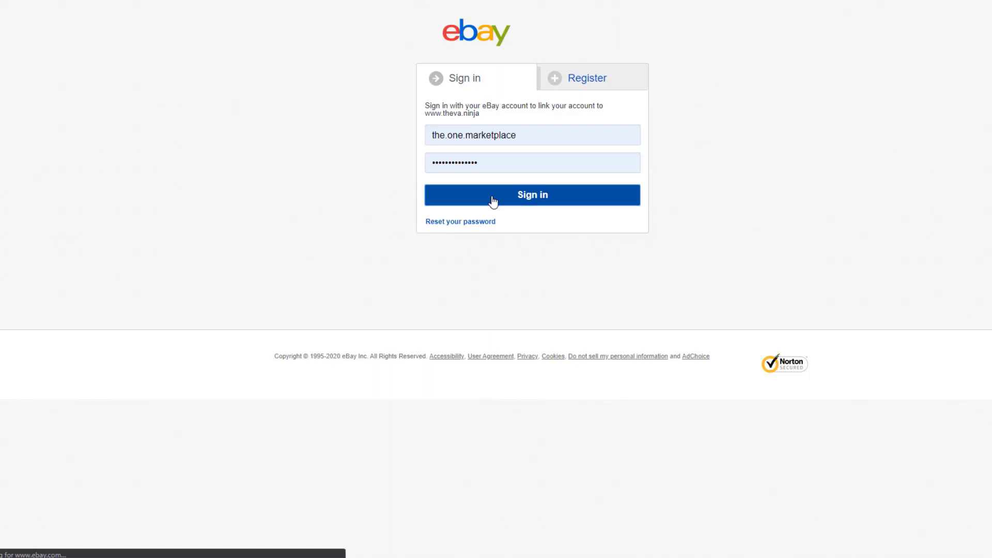
pyautogui.click(532, 195)
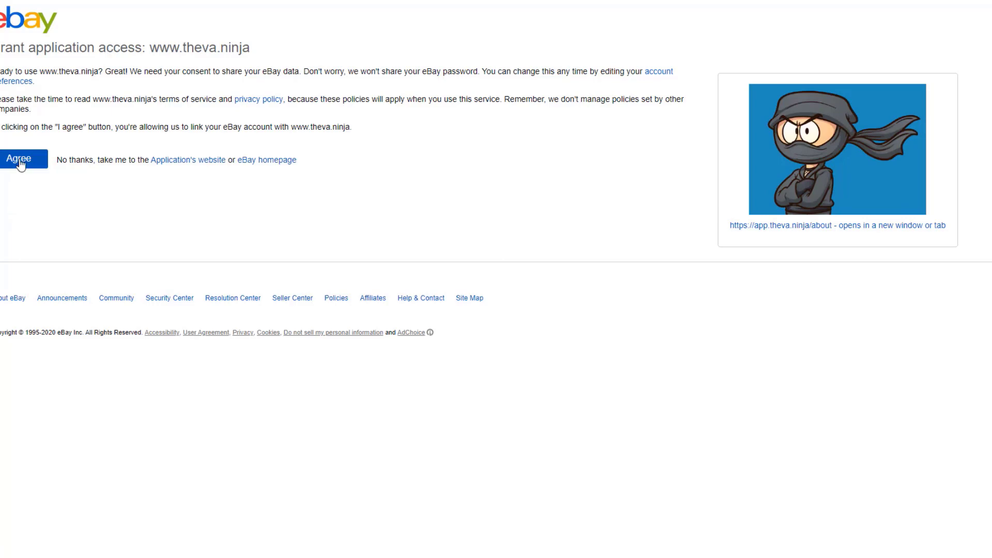
pyautogui.click(24, 158)
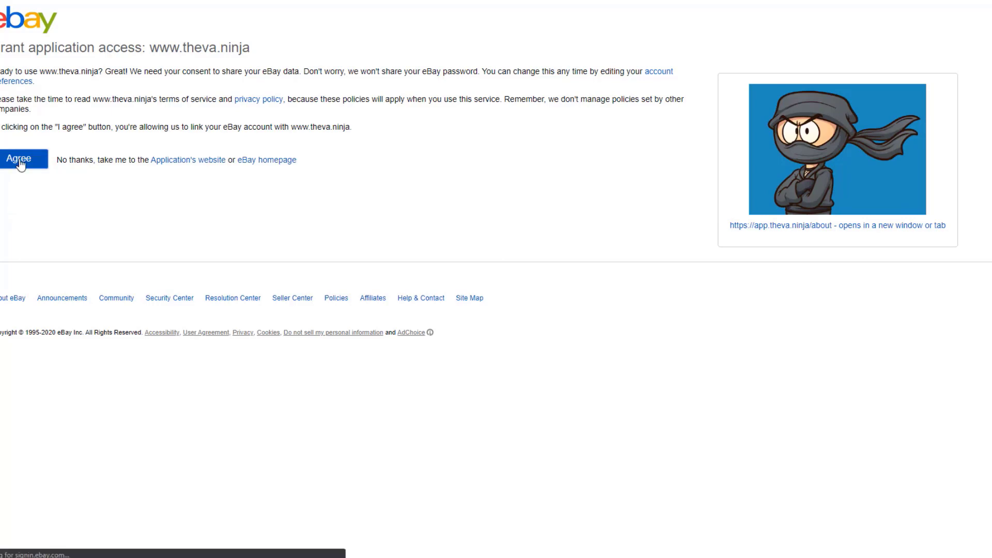
pyautogui.click(24, 158)
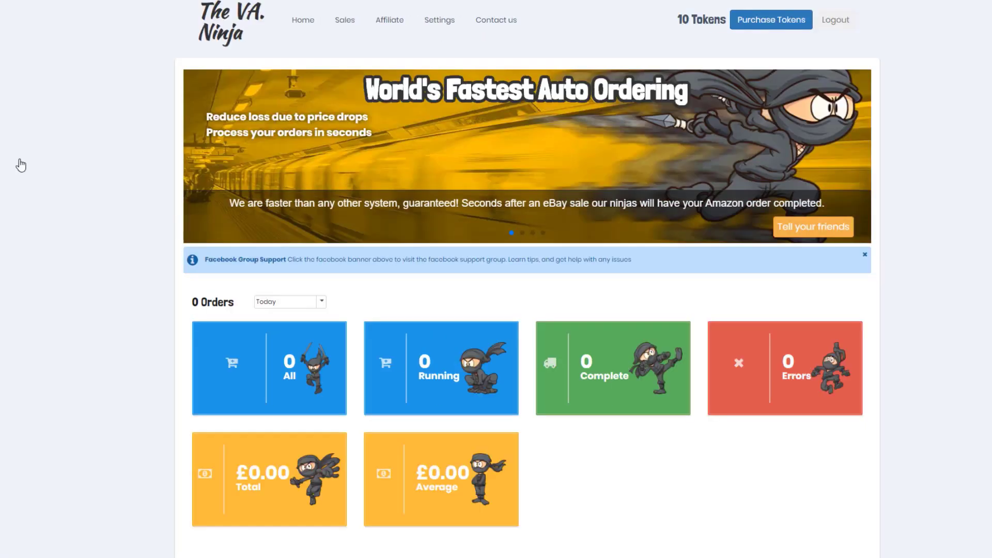
pyautogui.moveTo(105, 170)
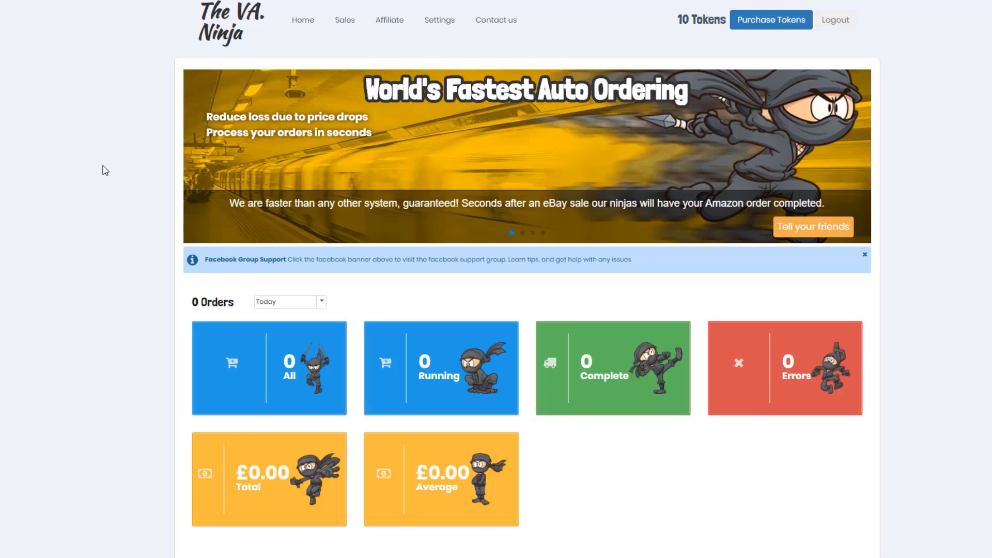
pyautogui.moveTo(456, 51)
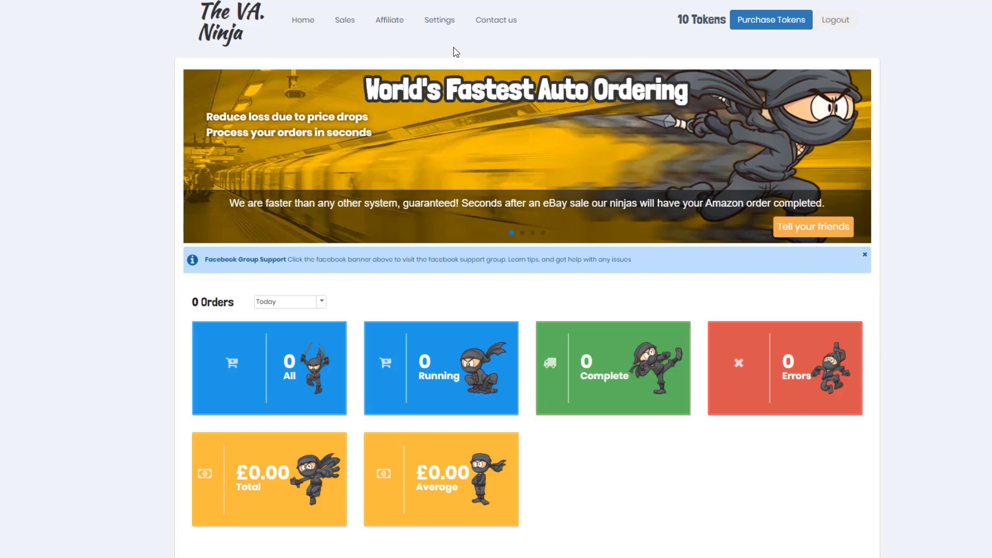
pyautogui.moveTo(439, 22)
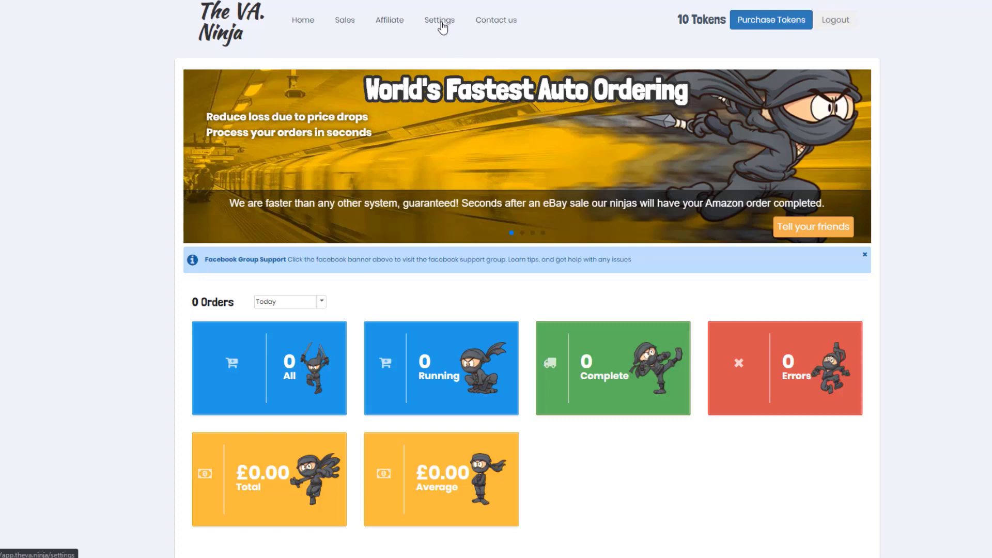
# Step: Show the eBay settings with connected store, £0.50 minimum profit and ordering options
pyautogui.click(439, 20)
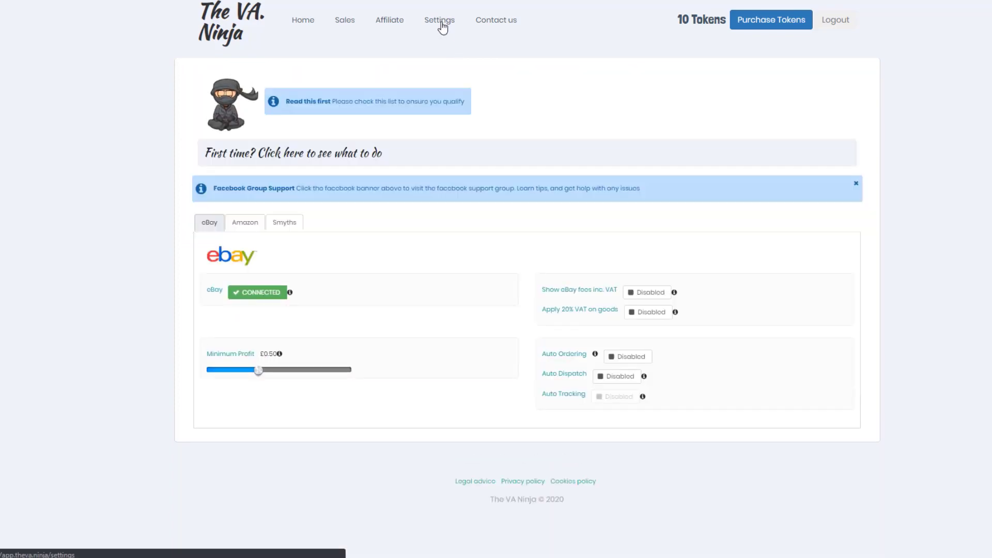
pyautogui.moveTo(495, 254)
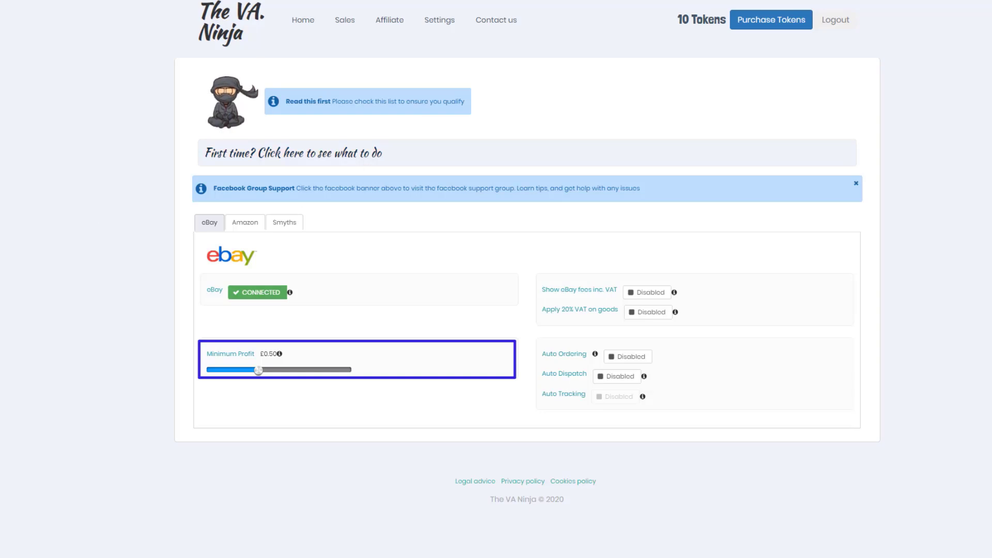
pyautogui.moveTo(317, 291)
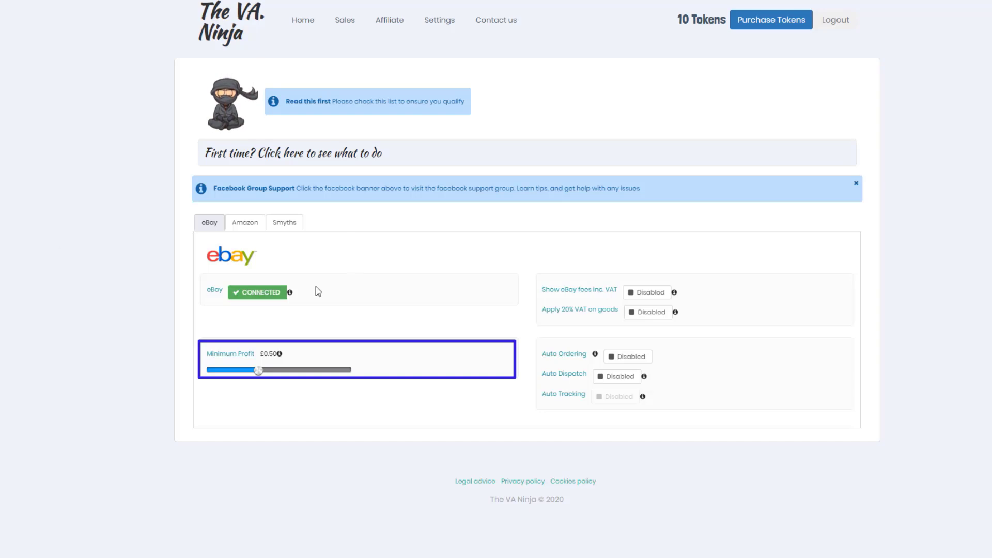
pyautogui.moveTo(290, 293)
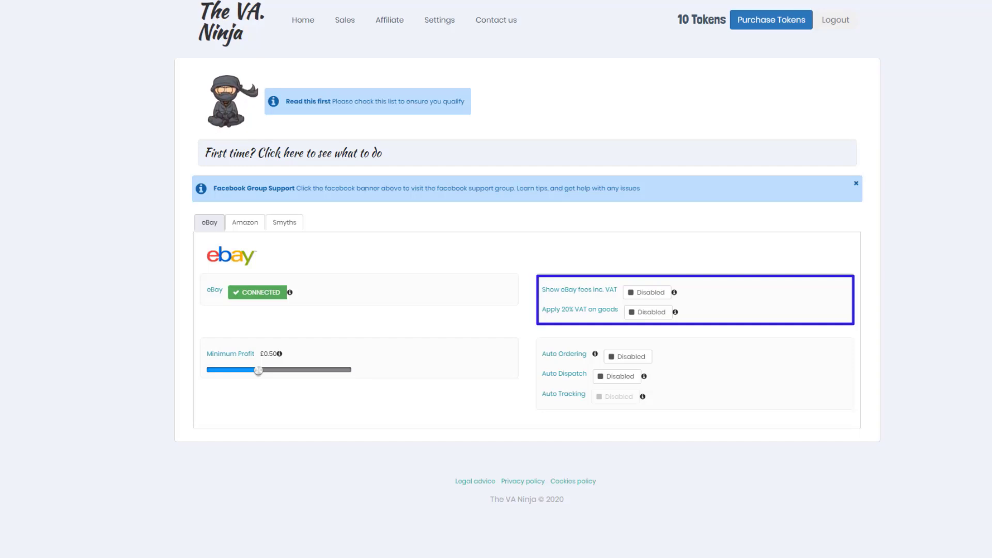
pyautogui.moveTo(672, 291)
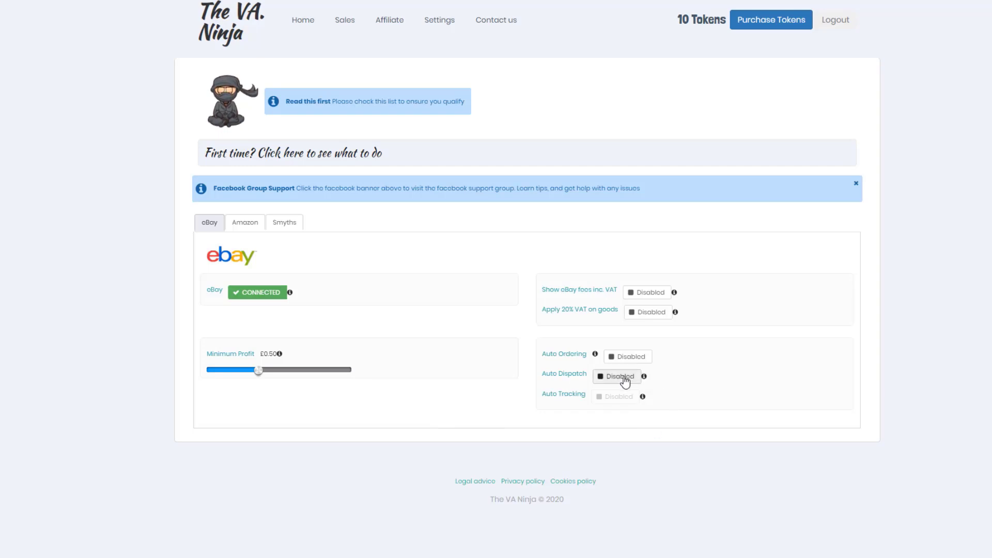
# Step: Switch Auto Dispatch from Disabled to Enabled so dispatch is automatic
pyautogui.click(617, 376)
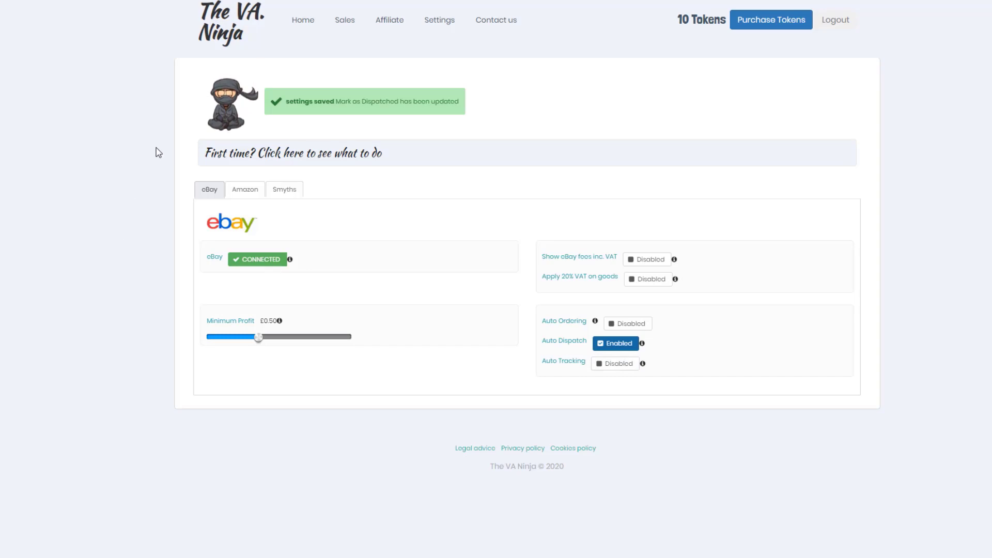
pyautogui.moveTo(246, 190)
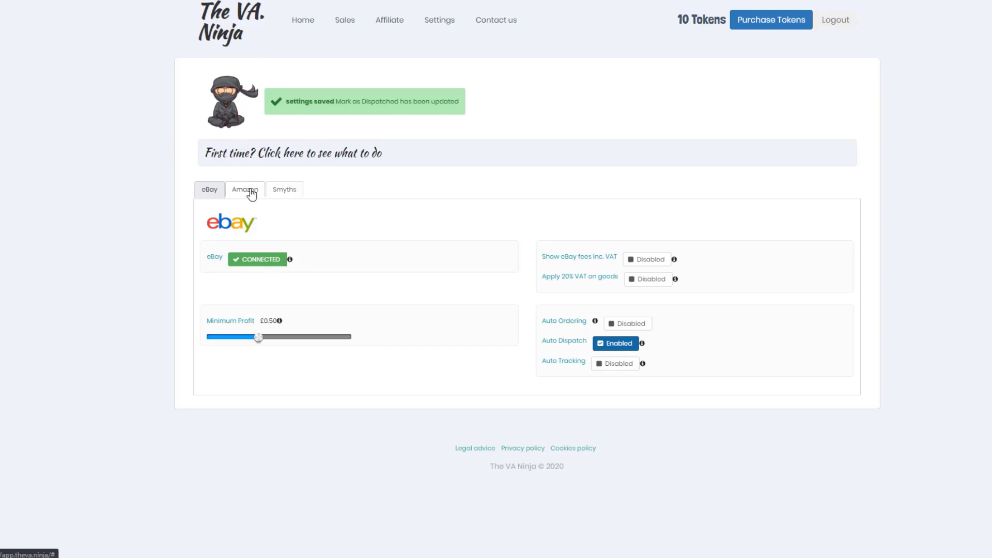
# Step: Go to the Amazon supplier settings and clear the prefilled login field
pyautogui.click(244, 189)
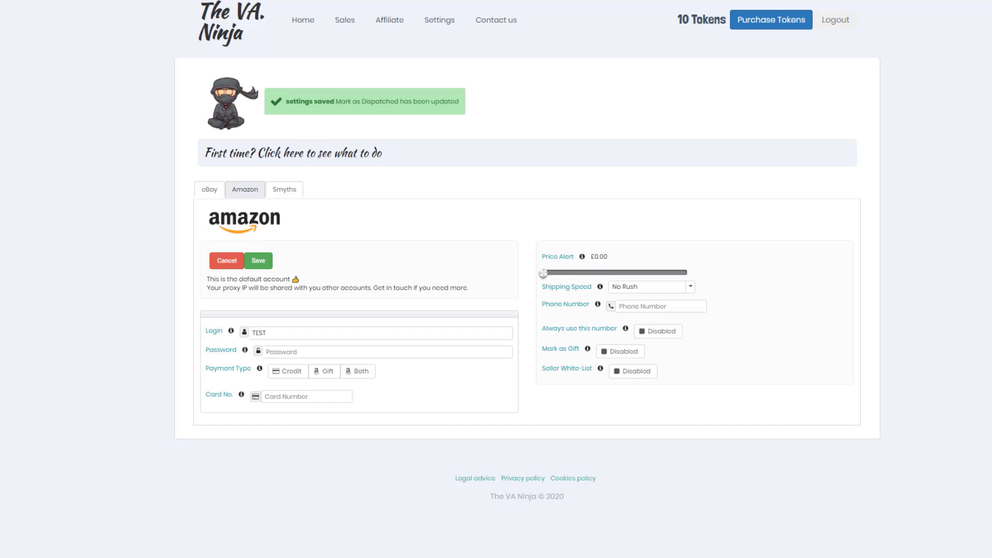
pyautogui.moveTo(448, 219)
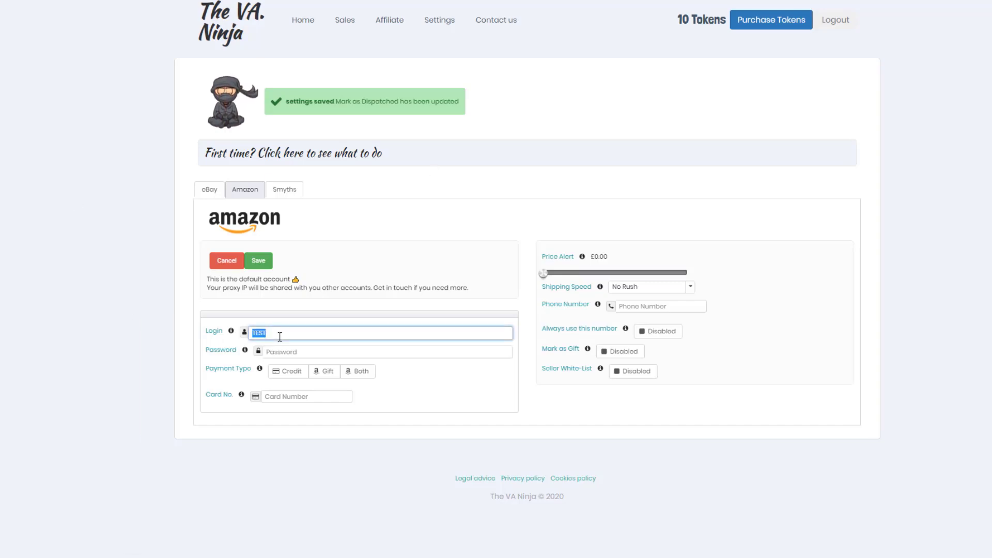
pyautogui.click(386, 351)
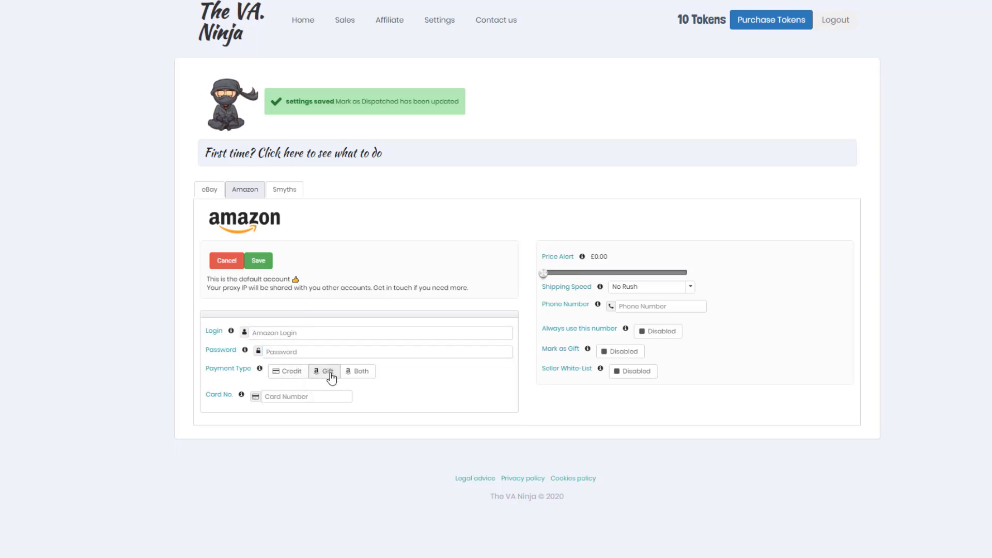
pyautogui.moveTo(504, 330)
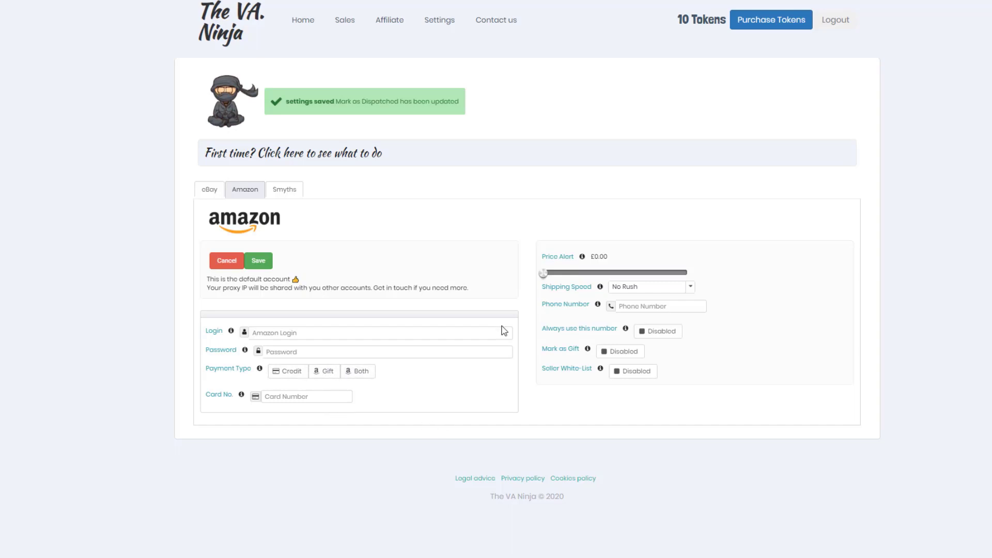
pyautogui.moveTo(152, 382)
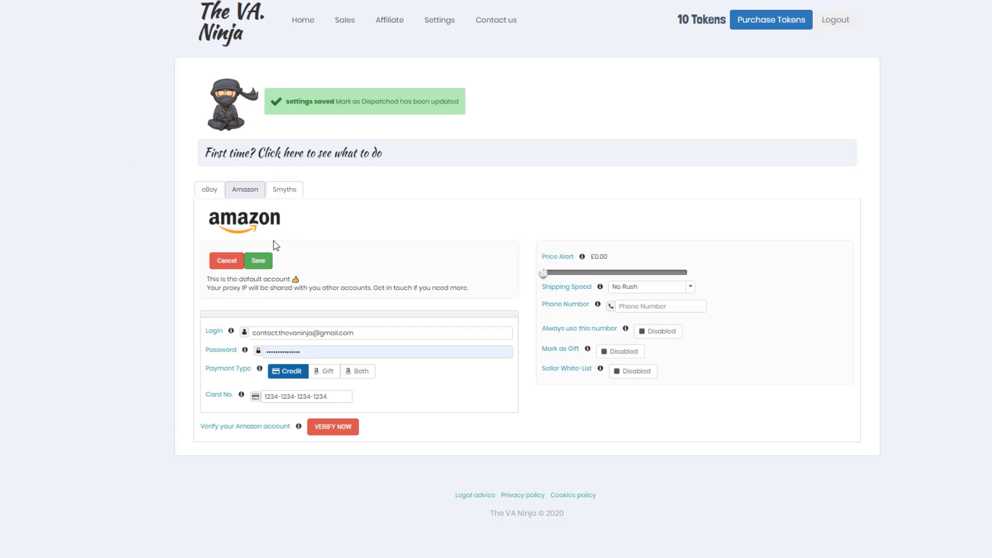
# Step: Save the Amazon account with credit payment and card, then start its verification
pyautogui.click(258, 261)
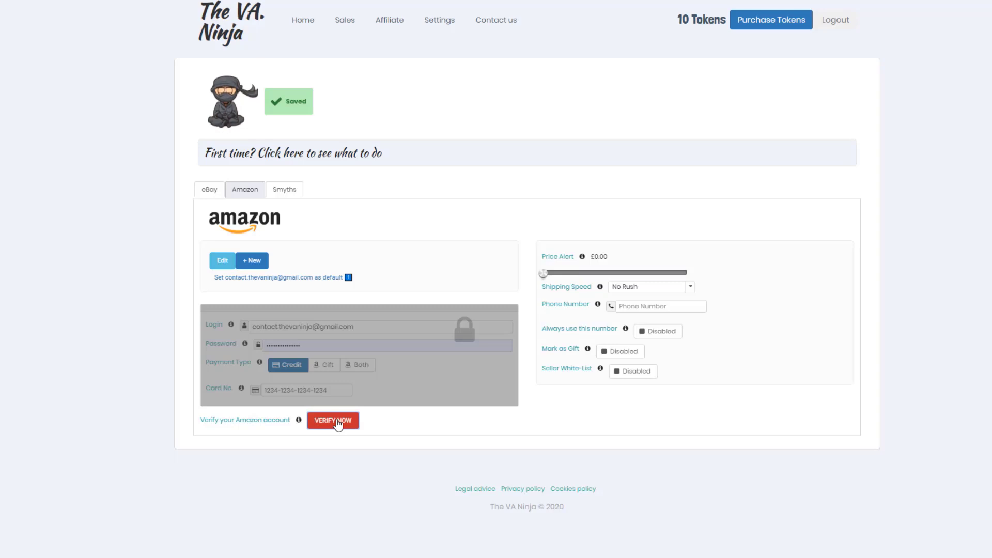
pyautogui.click(333, 421)
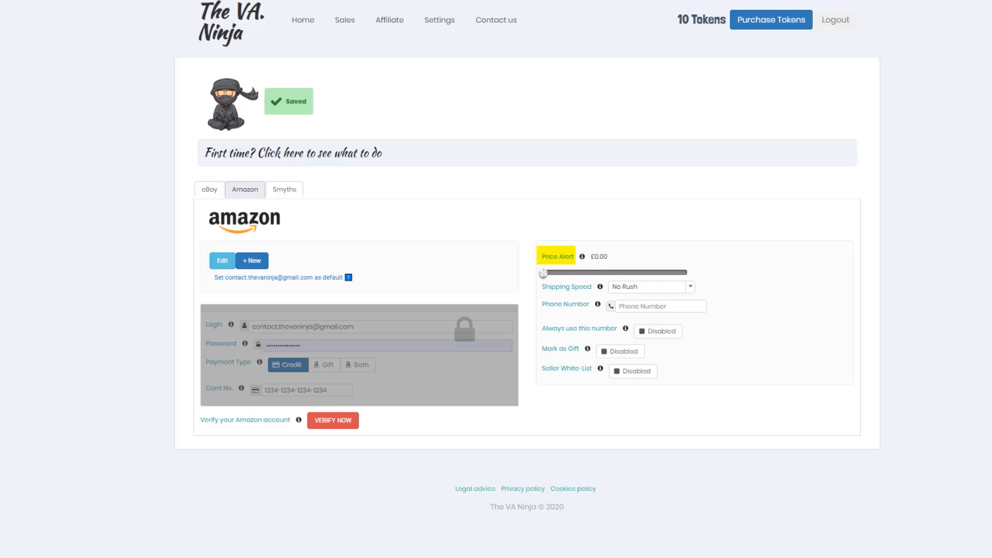
pyautogui.moveTo(564, 286)
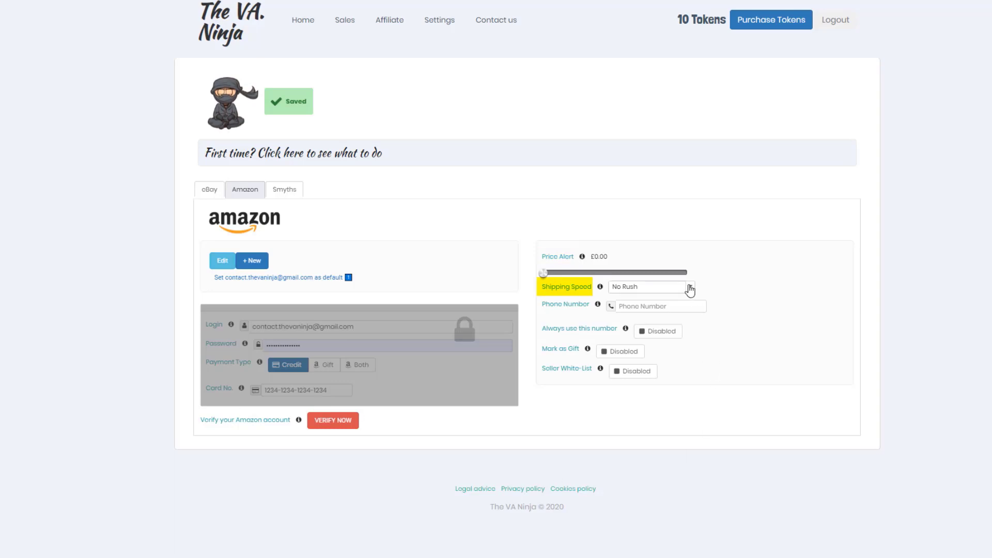
pyautogui.click(689, 286)
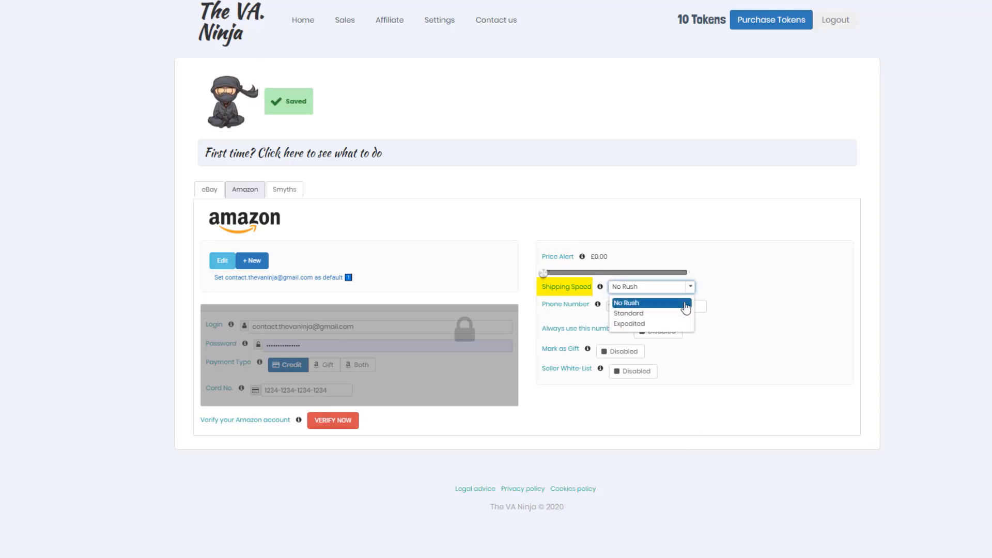
pyautogui.moveTo(680, 316)
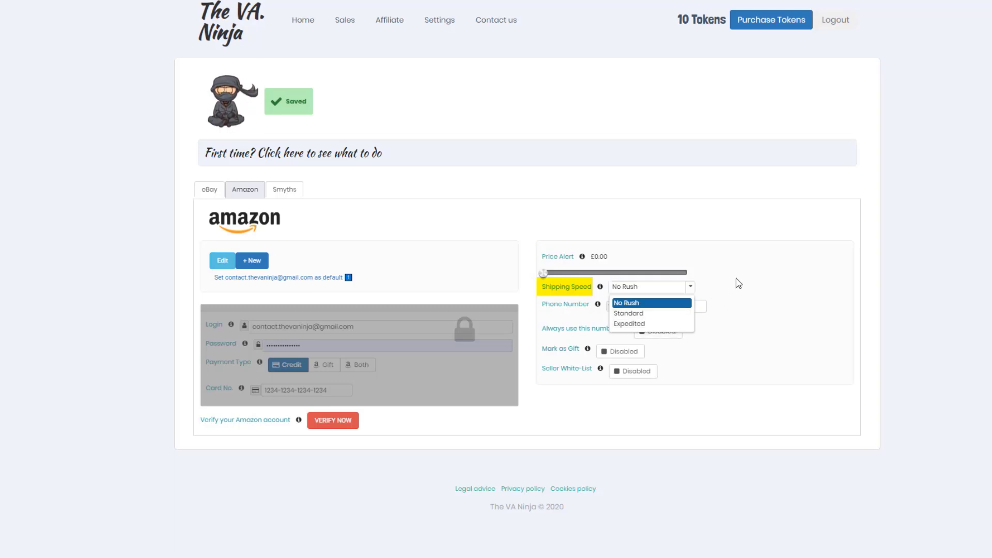
pyautogui.click(640, 301)
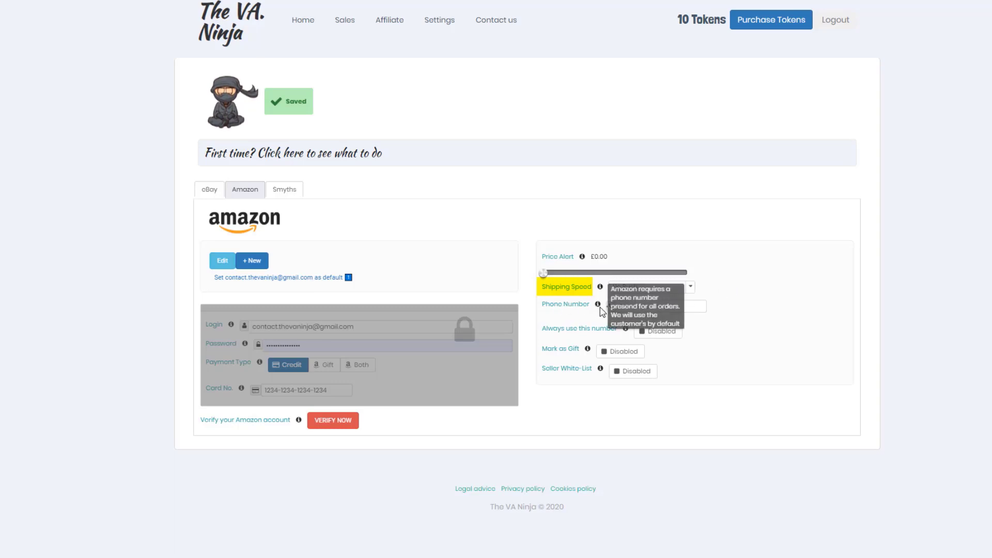
pyautogui.moveTo(599, 304)
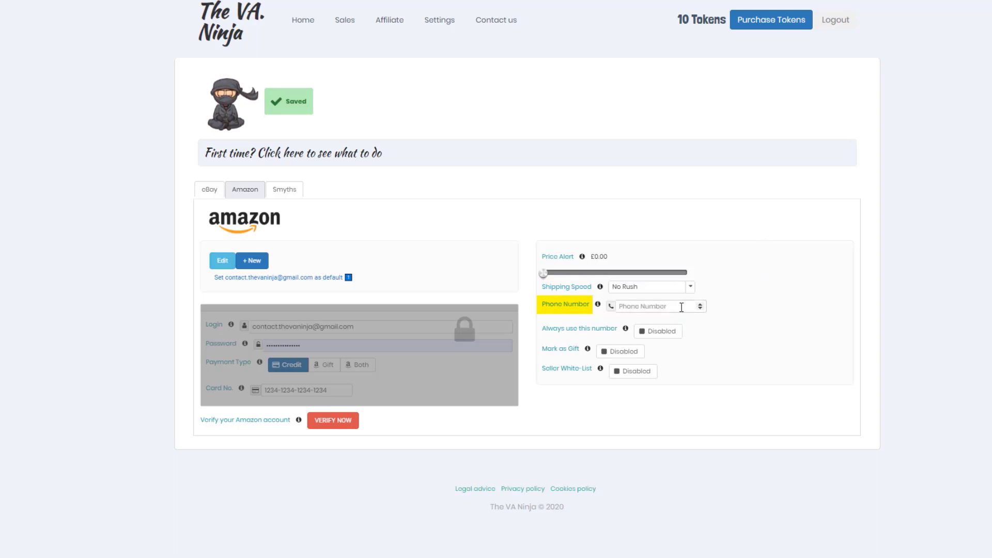
# Step: Begin entering a phone number in the Amazon settings
pyautogui.click(656, 306)
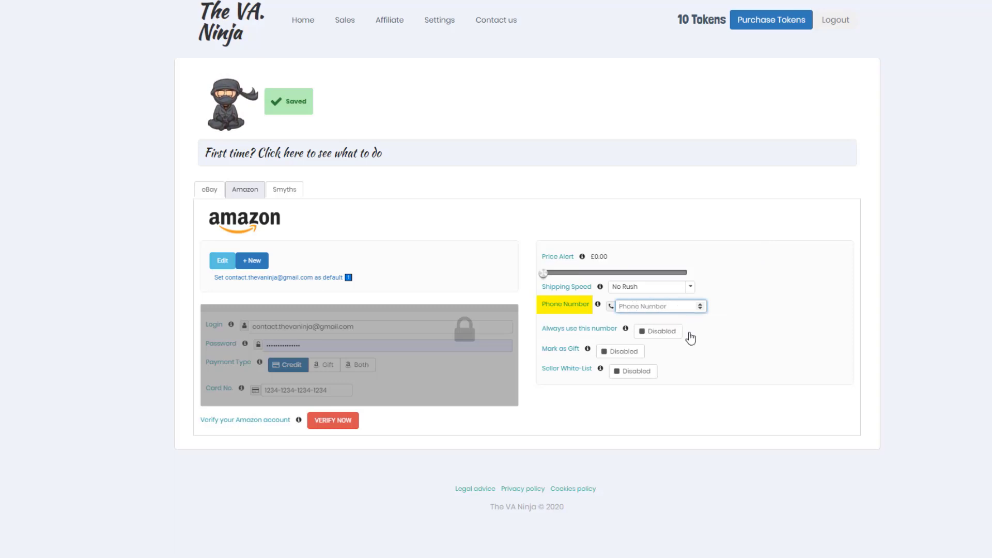
pyautogui.moveTo(553, 335)
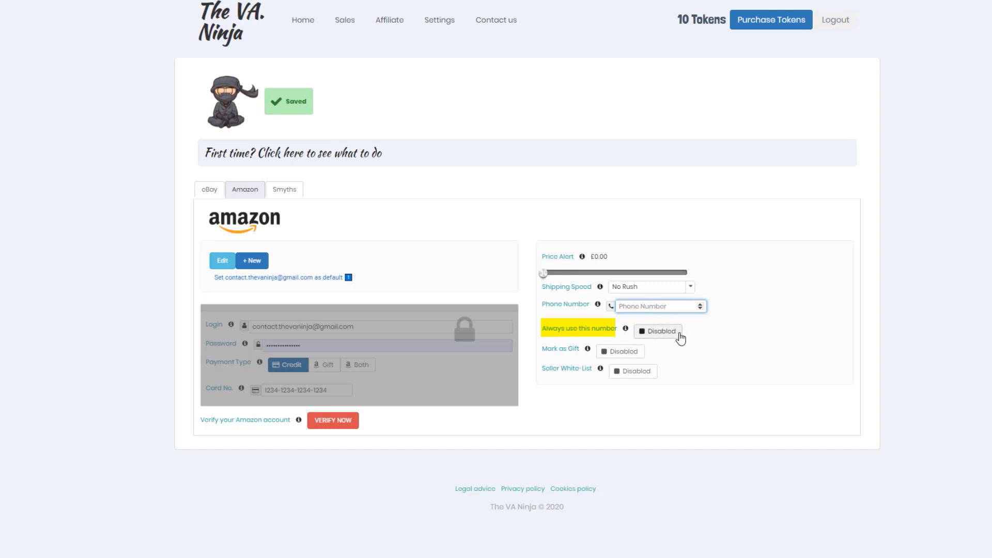
pyautogui.moveTo(754, 327)
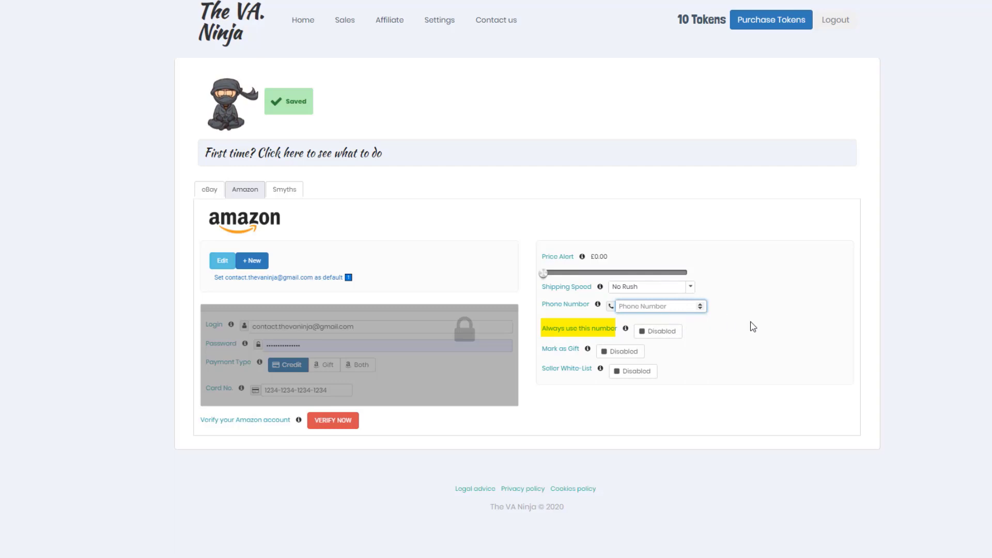
pyautogui.moveTo(889, 339)
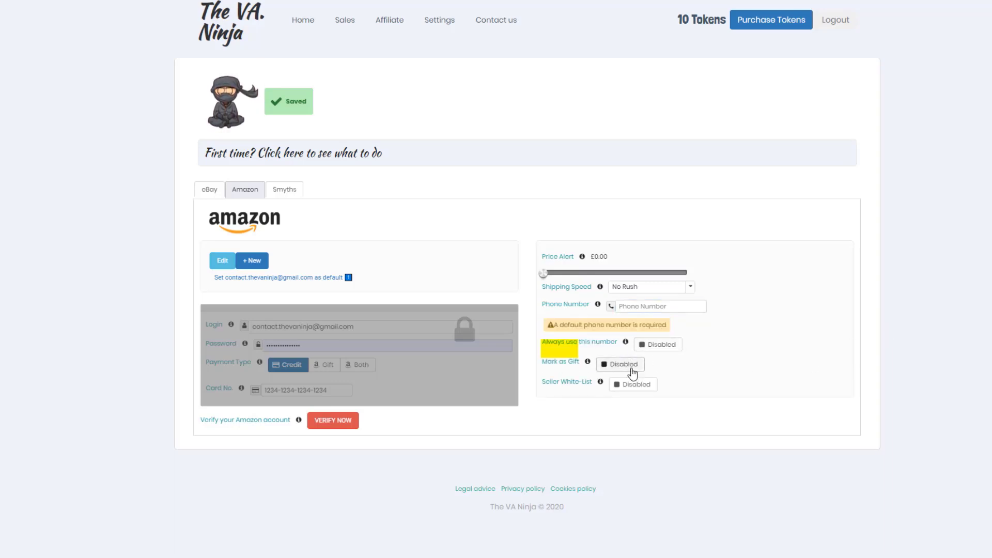
# Step: Enable Mark as Gift and enter the gift message 'Thank you'
pyautogui.click(618, 364)
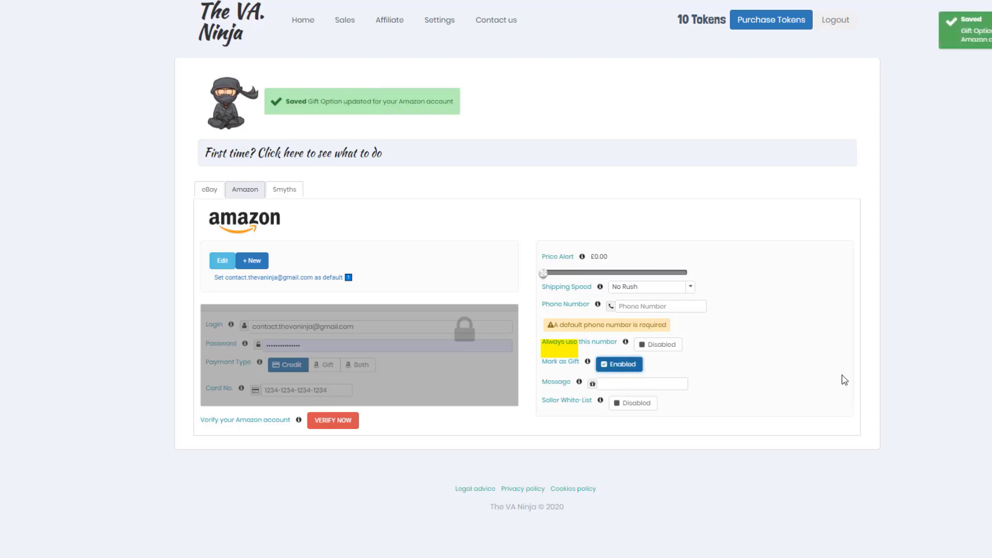
pyautogui.moveTo(880, 360)
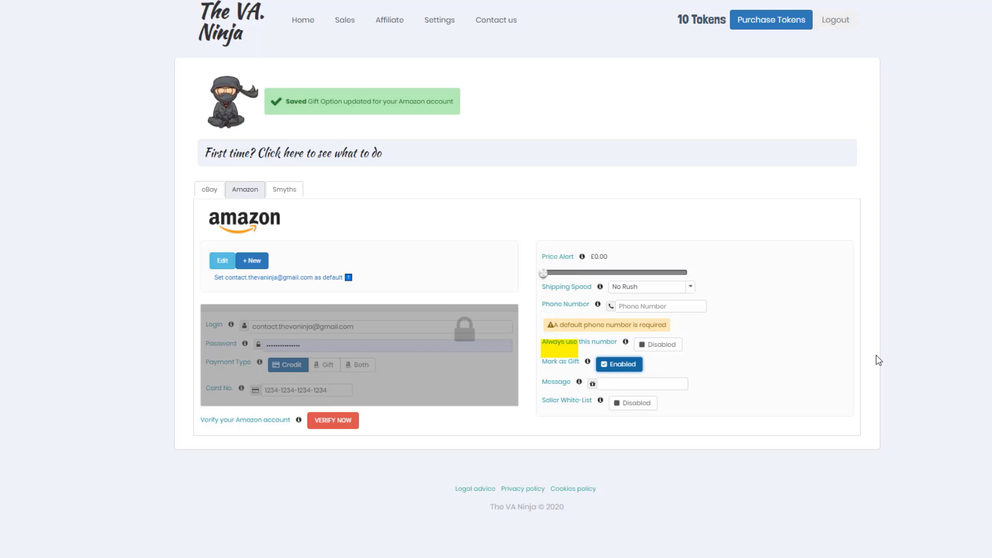
pyautogui.moveTo(869, 345)
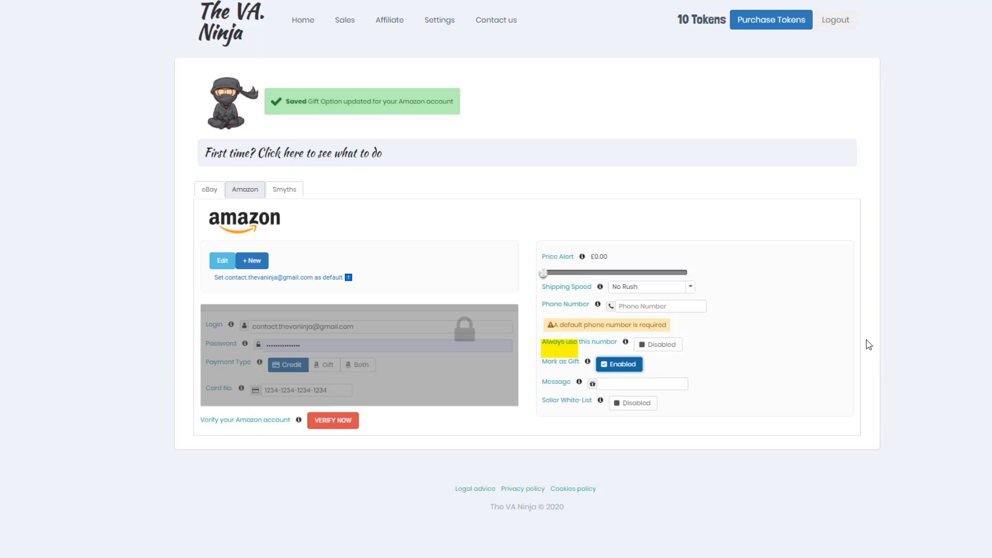
pyautogui.moveTo(852, 371)
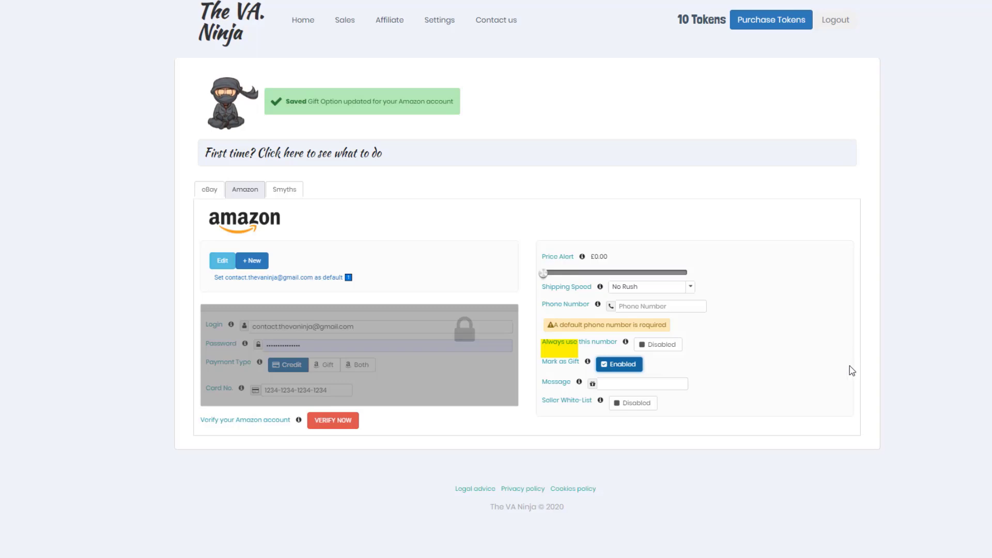
pyautogui.click(641, 384)
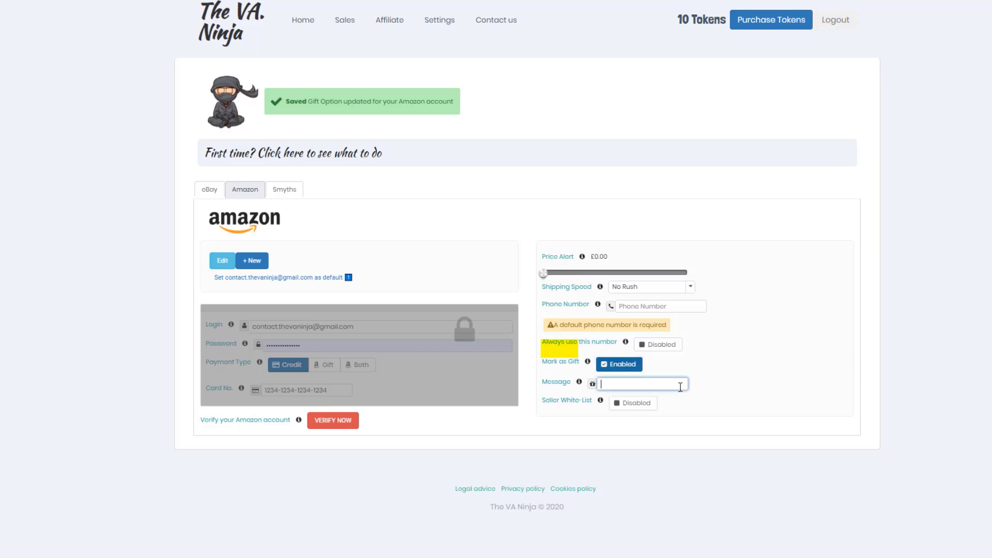
pyautogui.write('1')
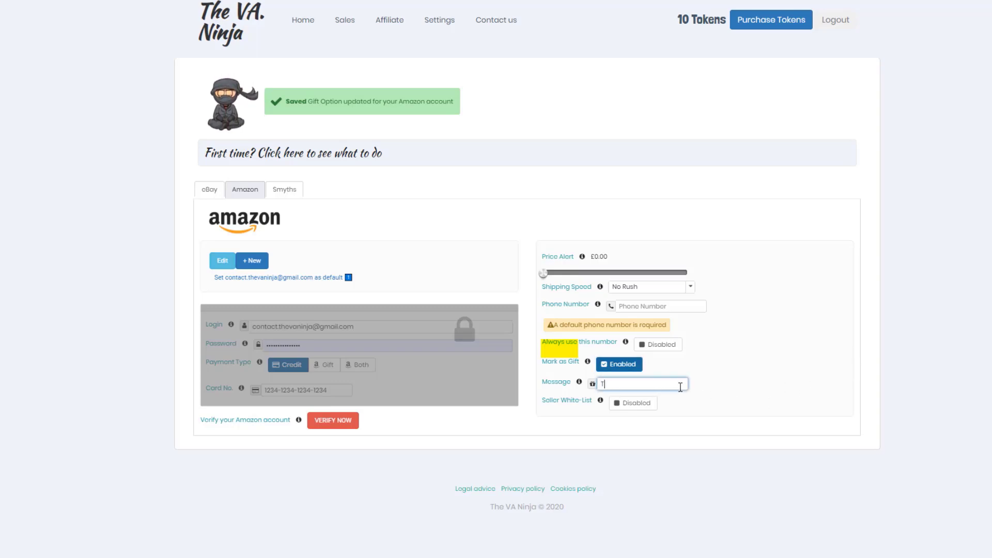
pyautogui.write('Thank you. We hope you lik')
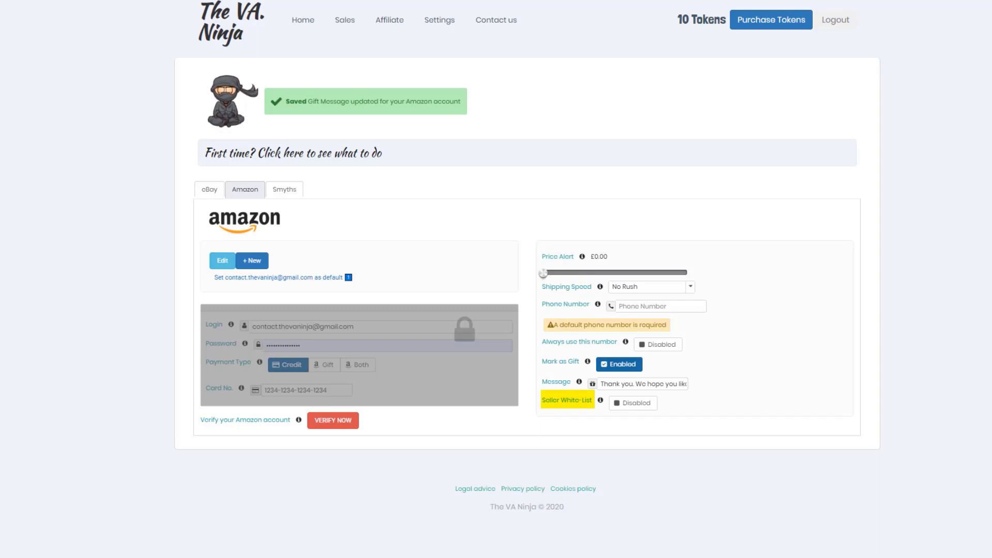
# Step: Enable seller whitelisting with Amazon.co.uk whitelisted and always use the default phone number
pyautogui.click(630, 402)
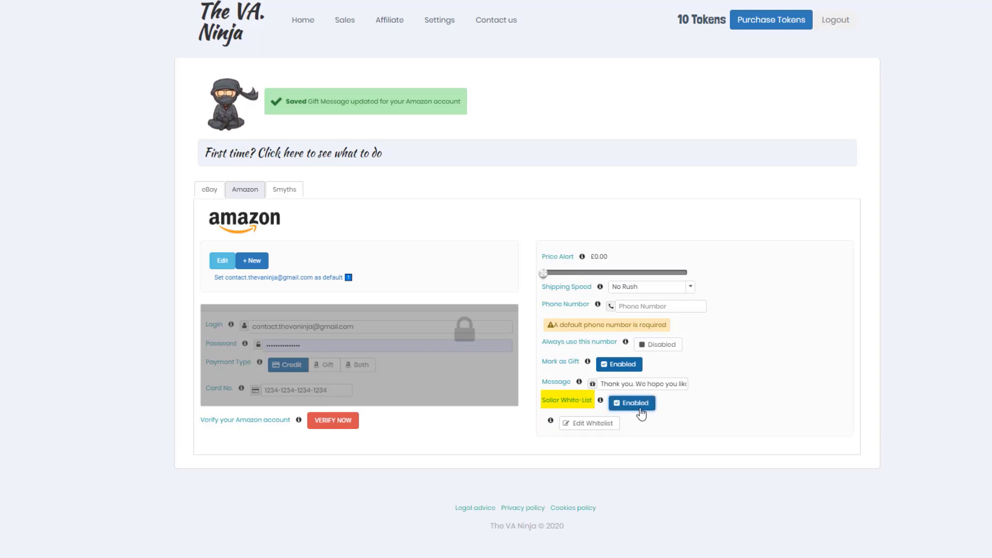
pyautogui.click(588, 422)
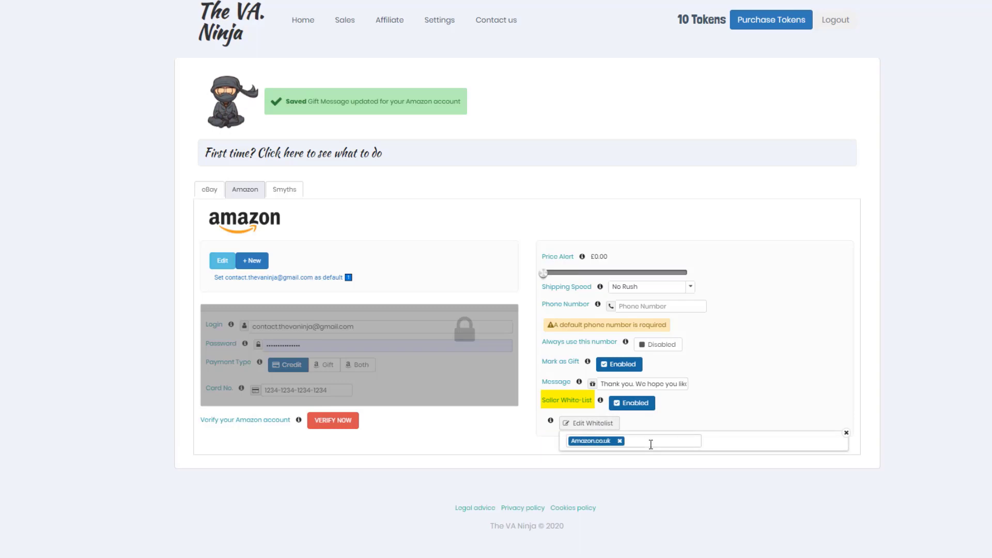
pyautogui.click(658, 441)
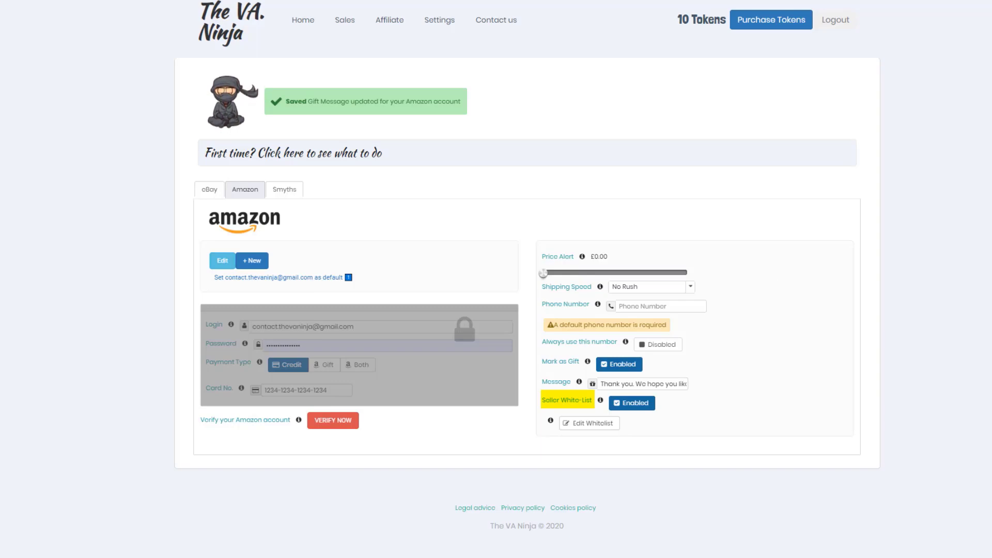
pyautogui.moveTo(920, 405)
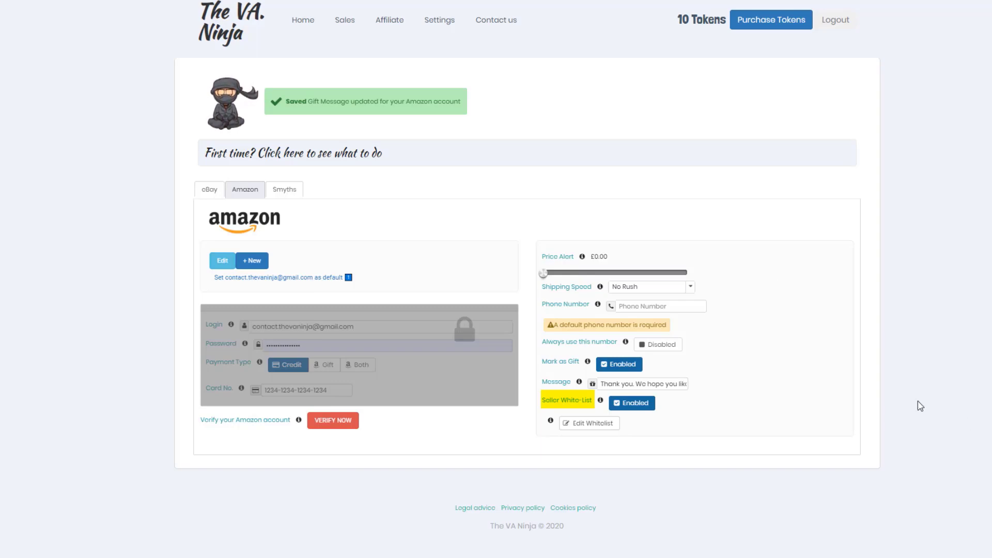
pyautogui.click(657, 344)
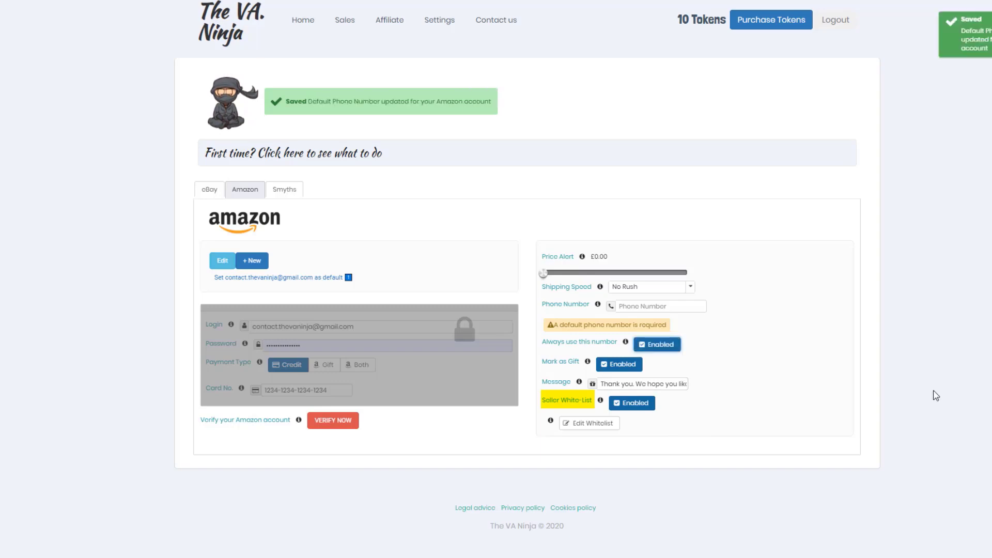
pyautogui.moveTo(264, 105)
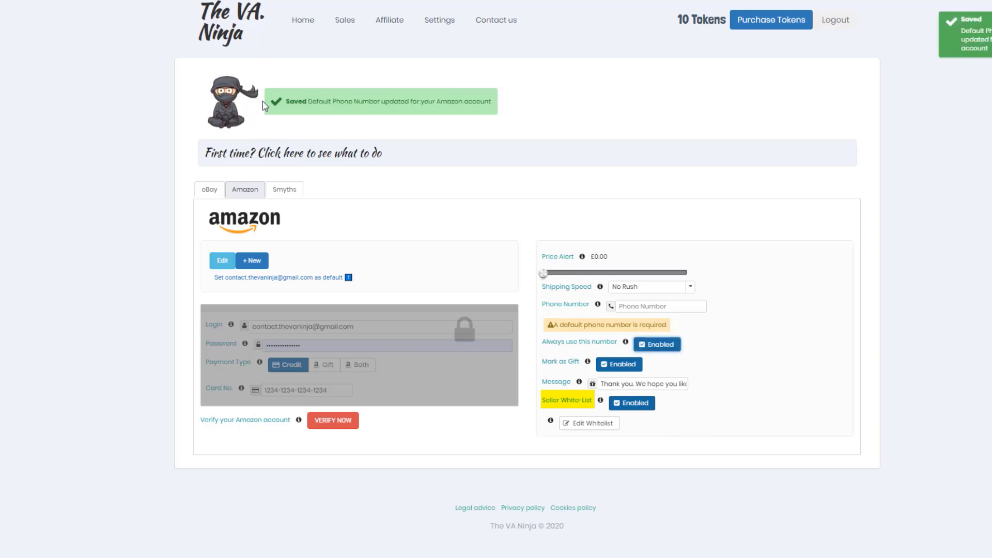
pyautogui.moveTo(871, 419)
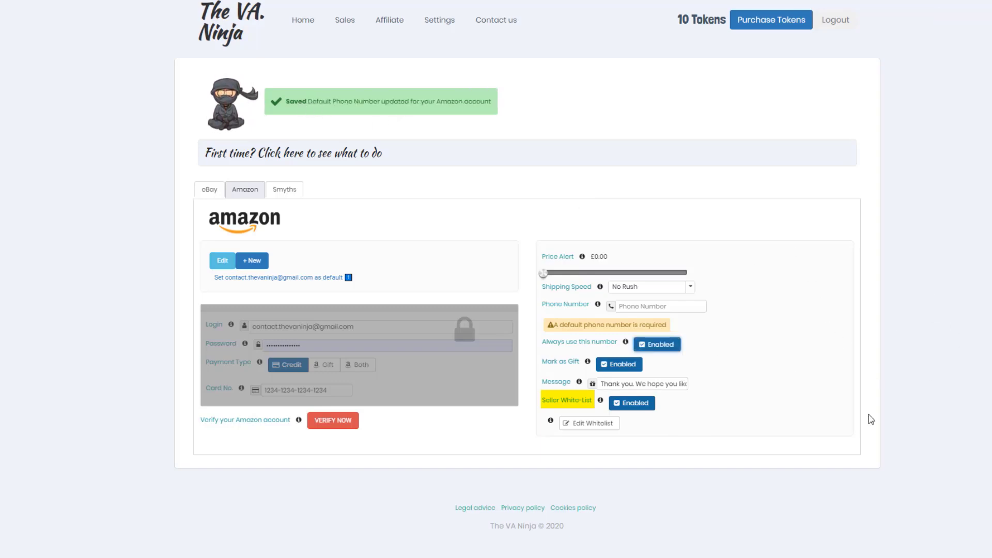
pyautogui.moveTo(862, 457)
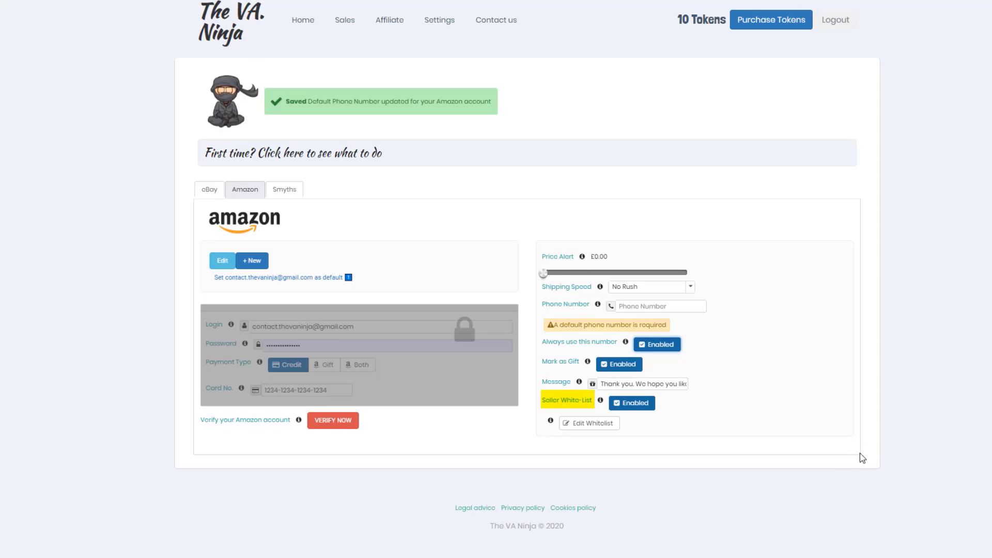
pyautogui.moveTo(672, 38)
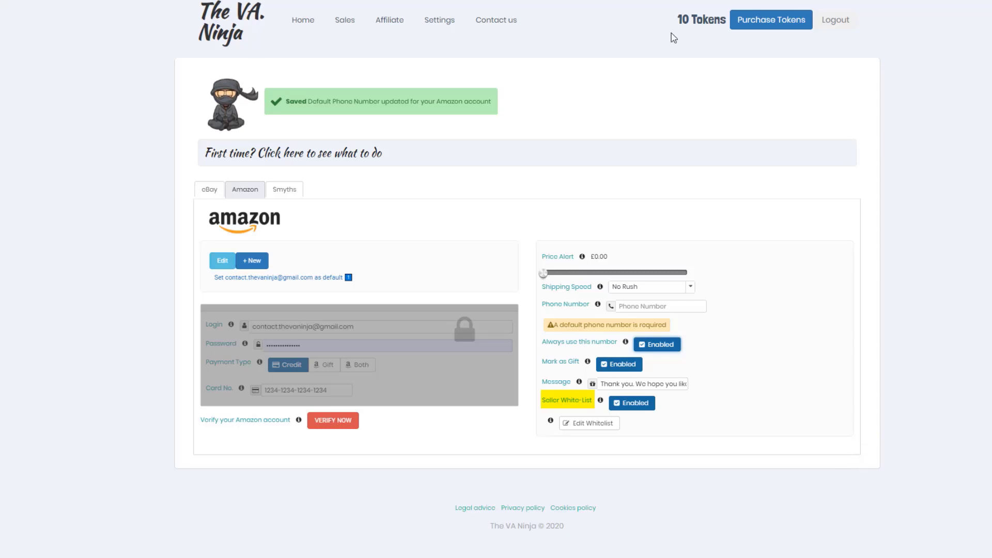
# Step: Start adding a SmythsUK account, showing empty login, password, card and CVV fields
pyautogui.click(285, 189)
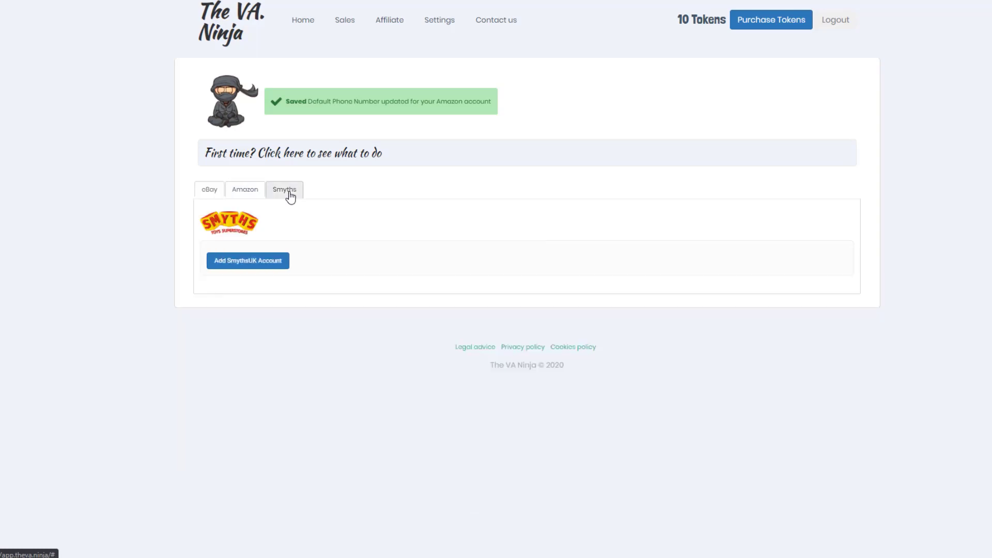
pyautogui.moveTo(292, 223)
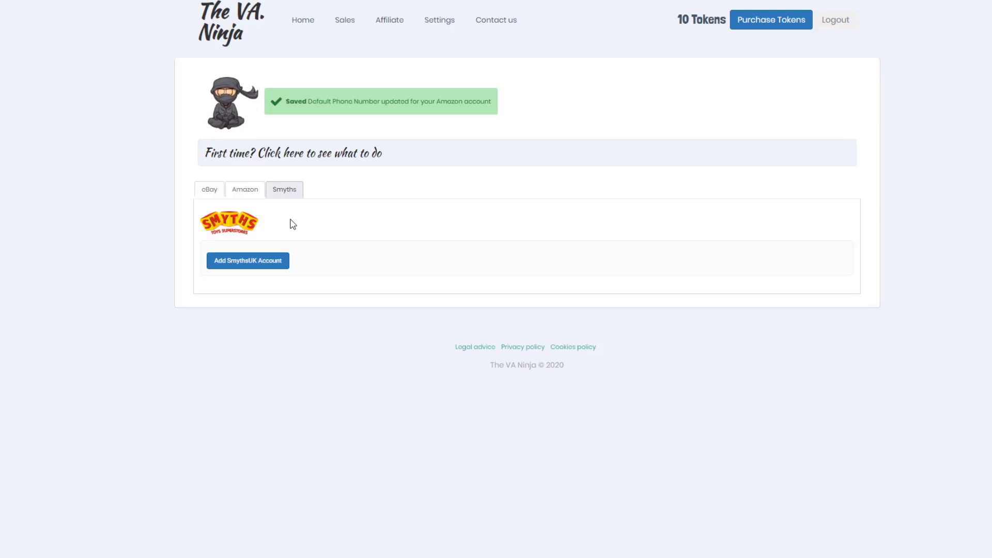
pyautogui.click(247, 260)
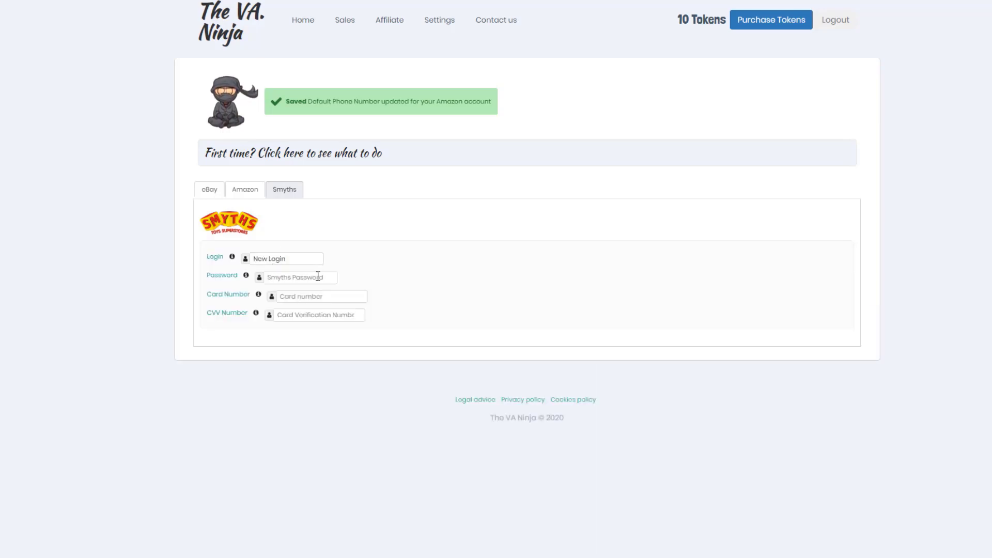
pyautogui.moveTo(339, 381)
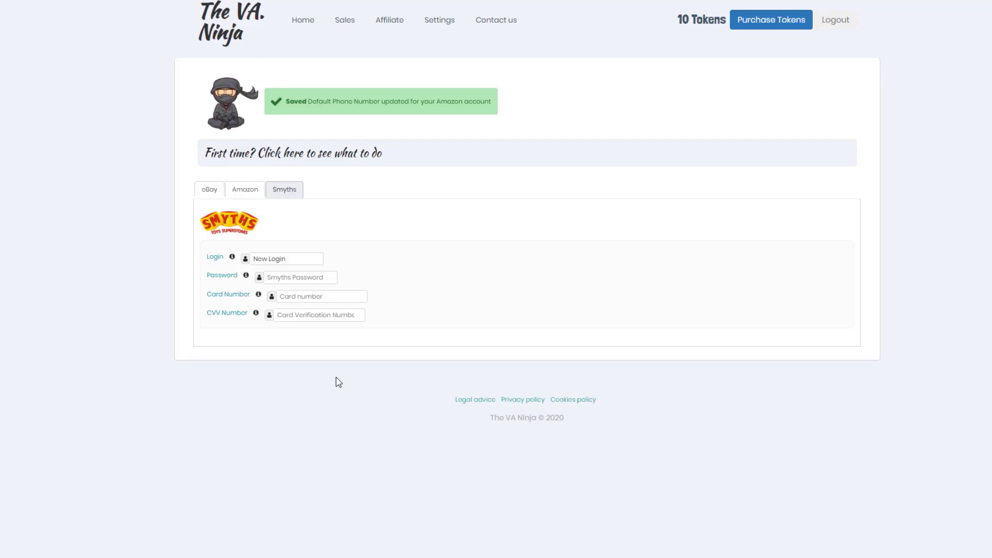
pyautogui.moveTo(571, 399)
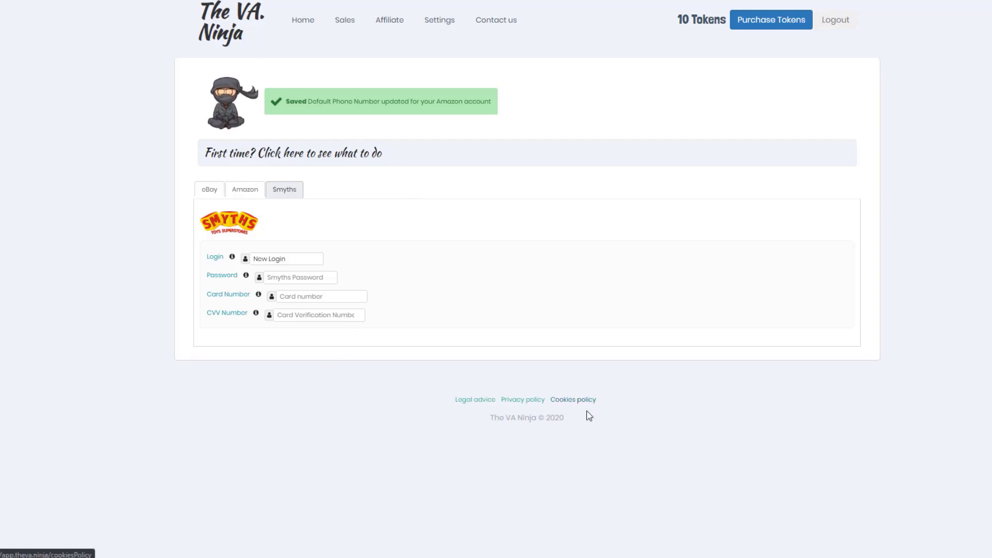
pyautogui.moveTo(881, 438)
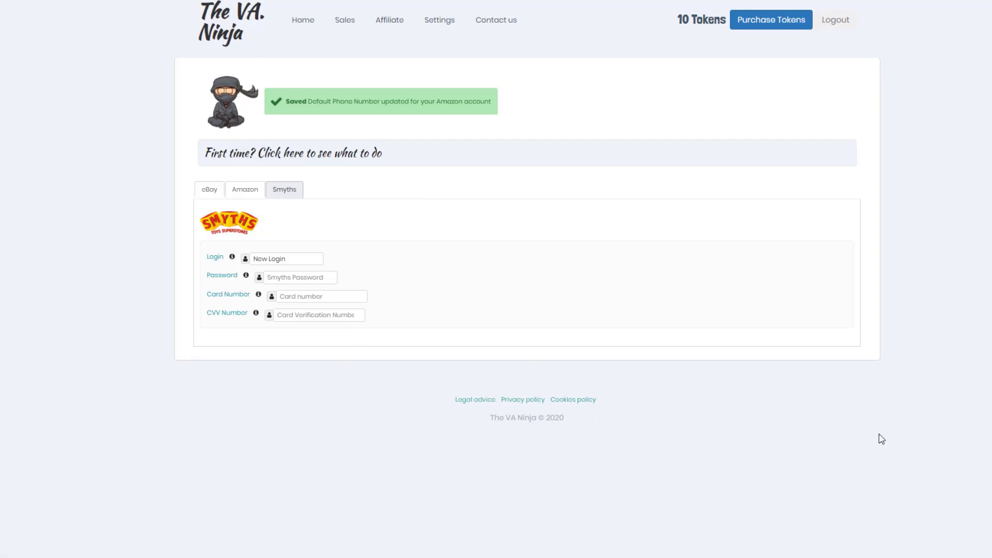
# Step: Review the home dashboard's order tiles (34 today, 28 complete, 5 errors), then go to sales orders
pyautogui.click(303, 25)
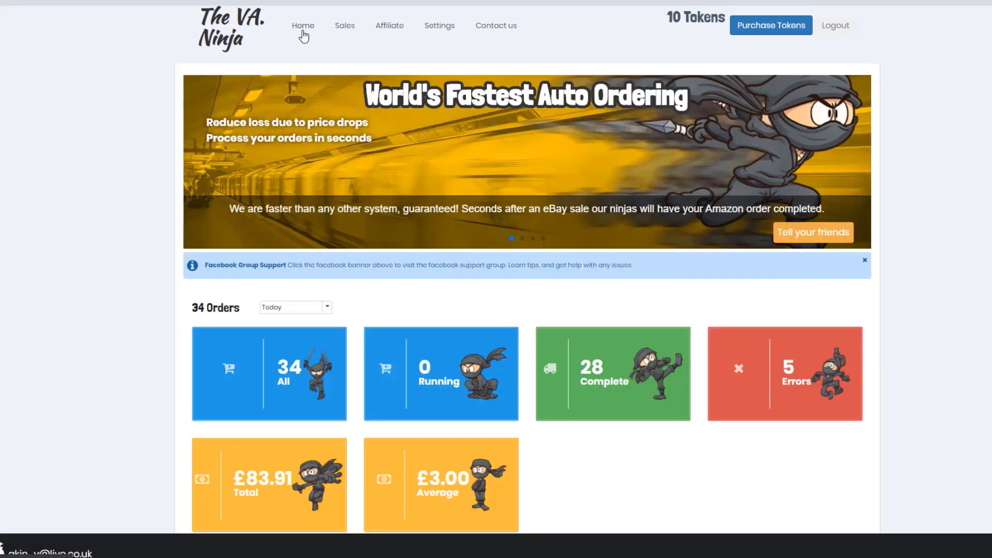
pyautogui.moveTo(857, 197)
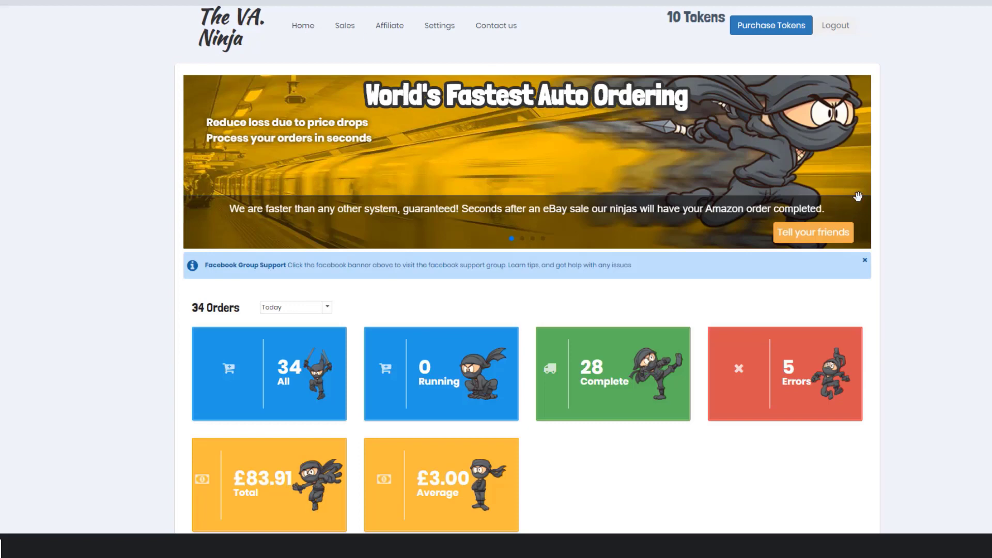
pyautogui.moveTo(918, 223)
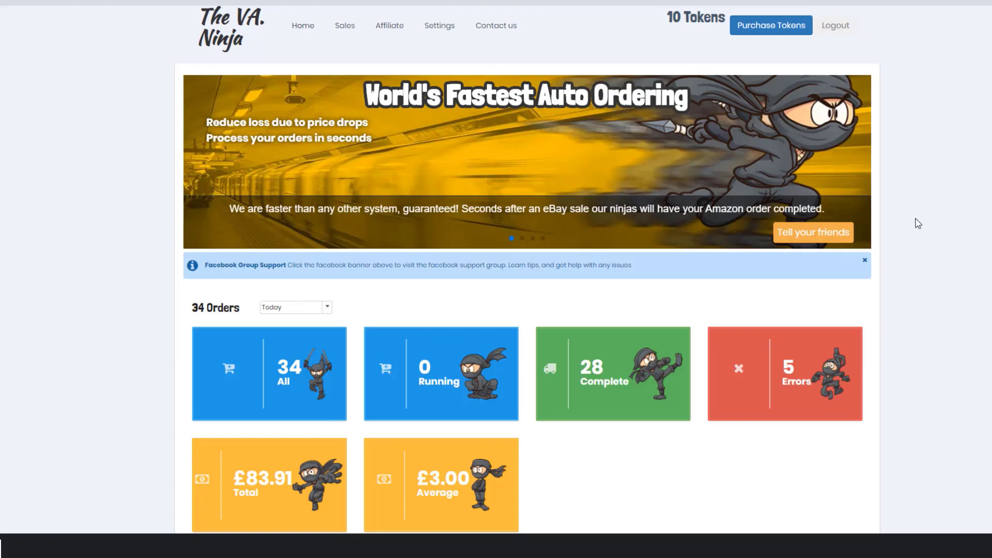
pyautogui.scroll(-3)
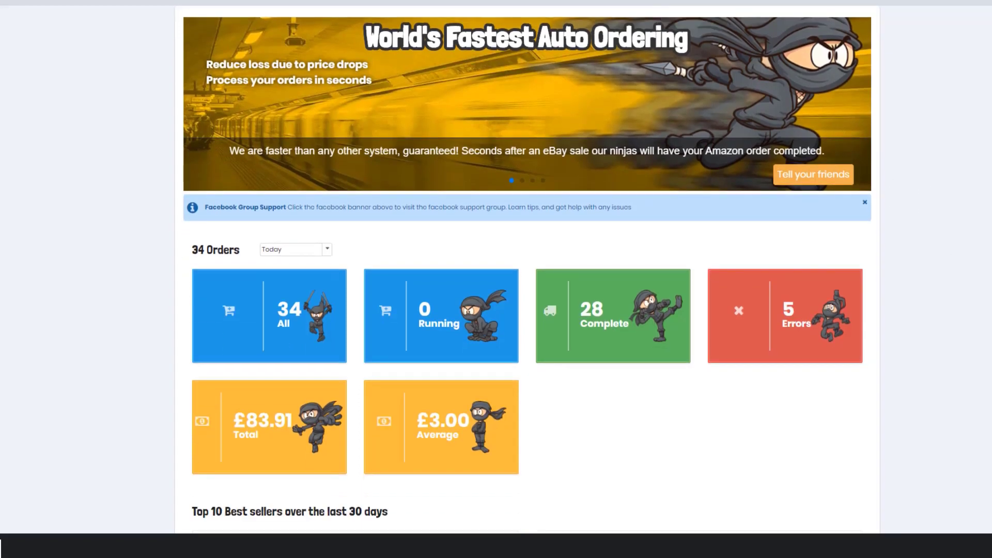
pyautogui.moveTo(309, 334)
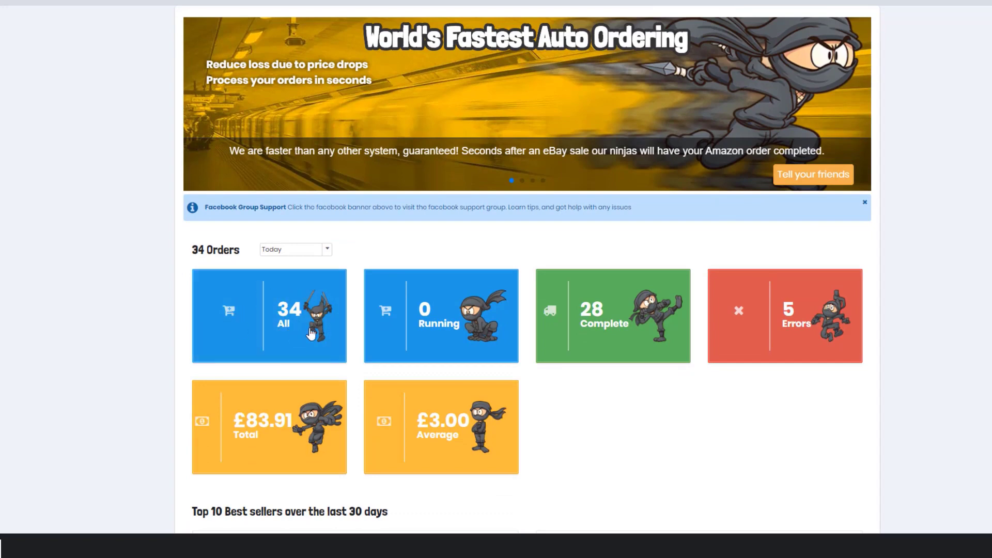
pyautogui.moveTo(462, 218)
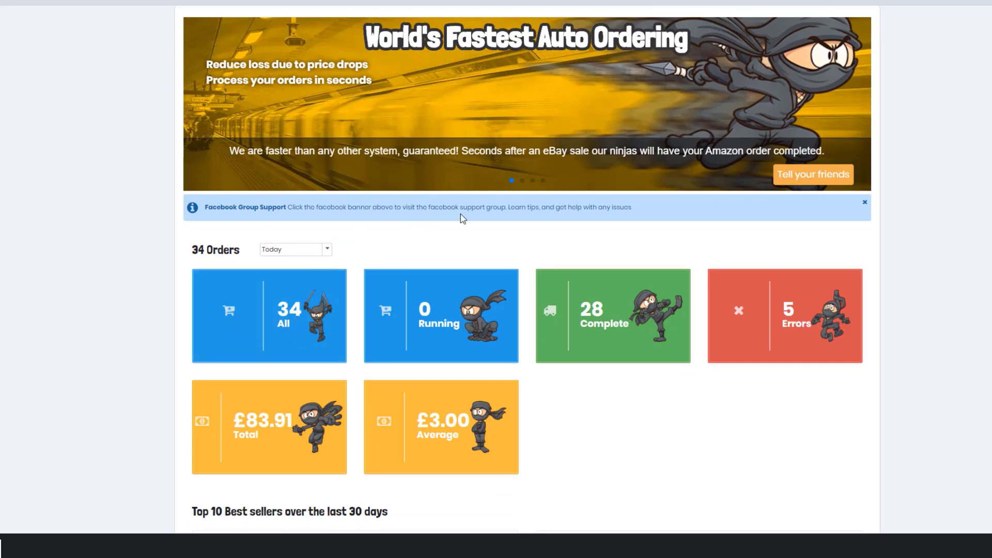
pyautogui.moveTo(485, 337)
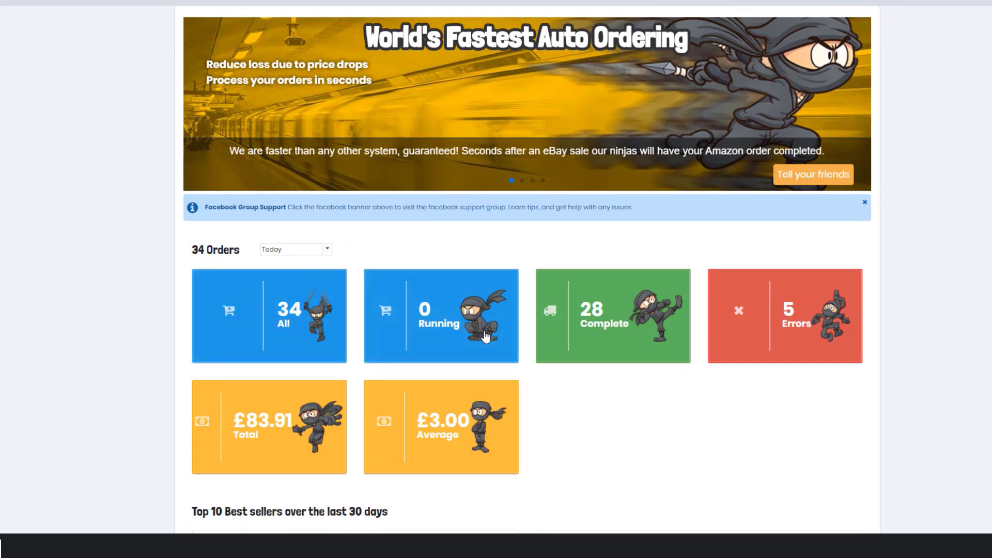
pyautogui.moveTo(629, 329)
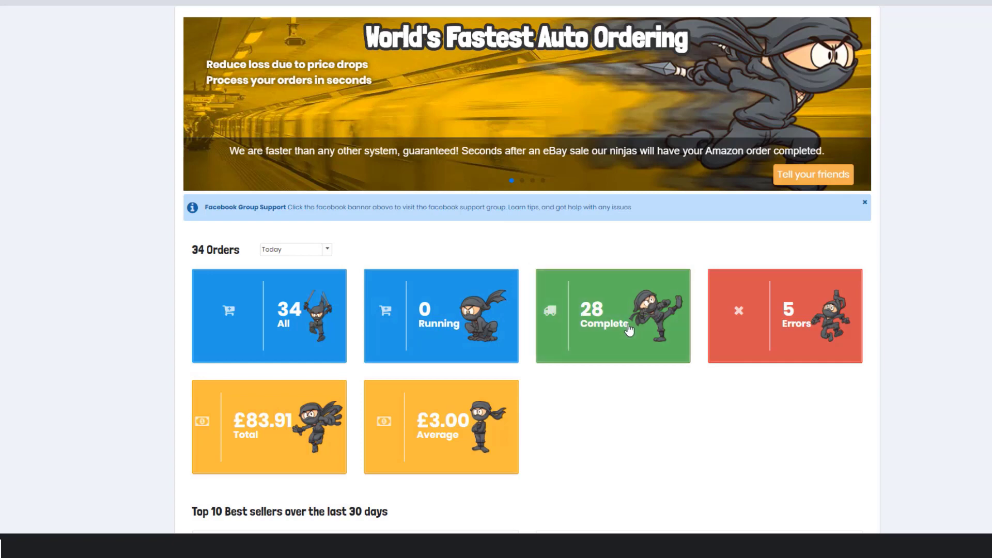
pyautogui.moveTo(818, 320)
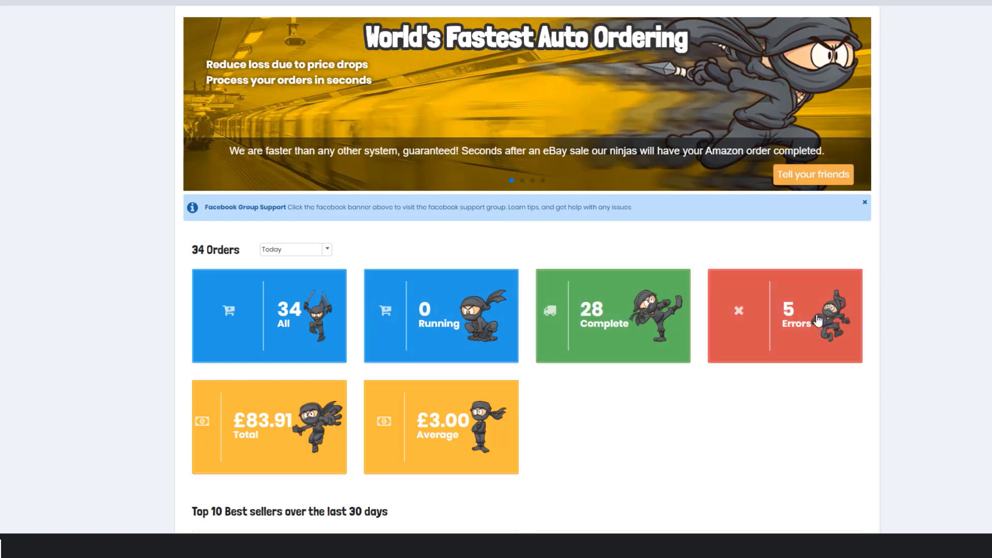
pyautogui.scroll(3)
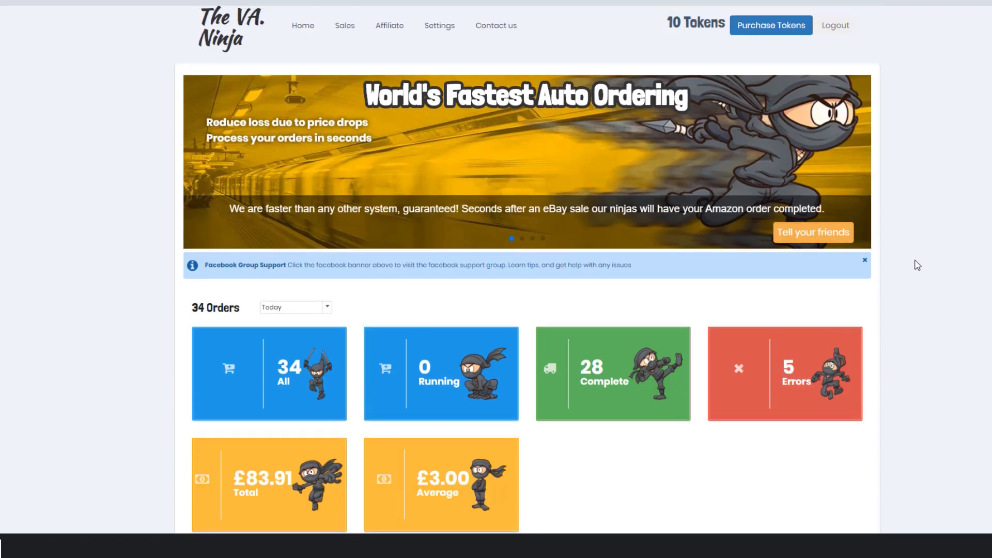
pyautogui.moveTo(818, 176)
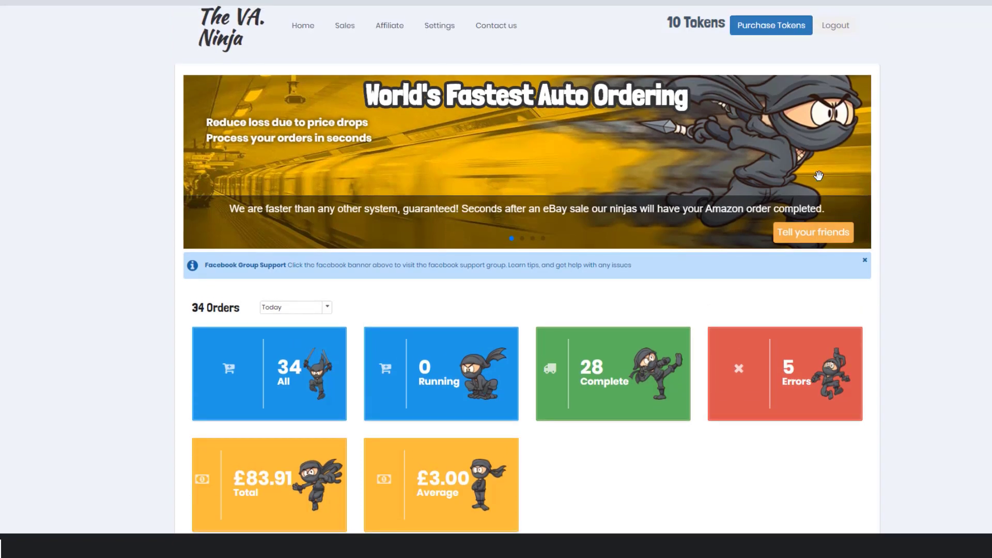
pyautogui.click(344, 25)
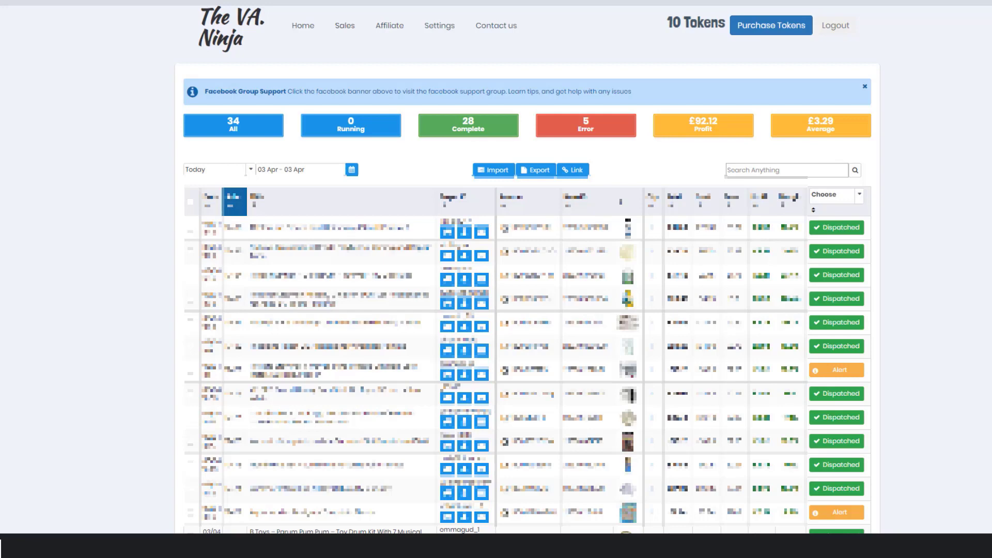
pyautogui.moveTo(860, 227)
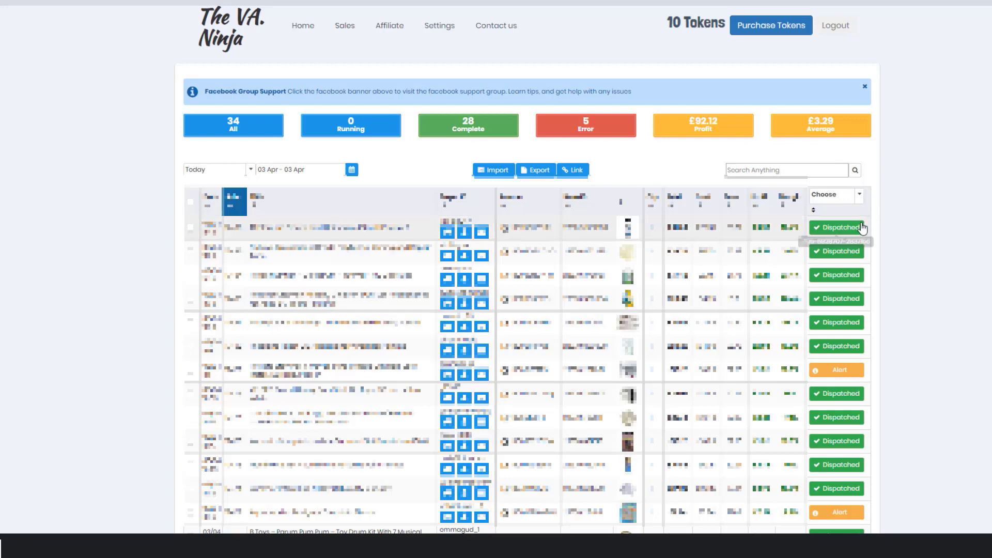
pyautogui.moveTo(858, 275)
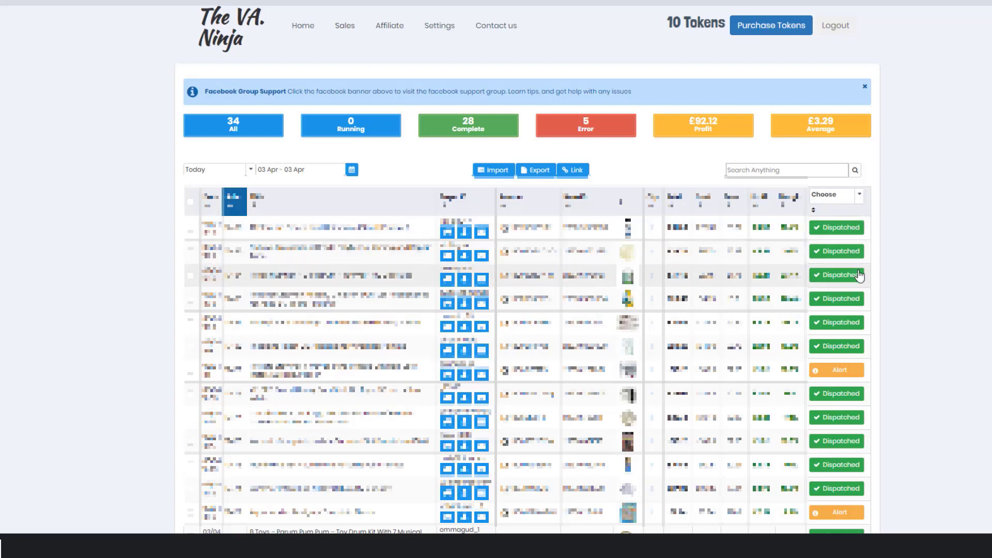
pyautogui.moveTo(866, 346)
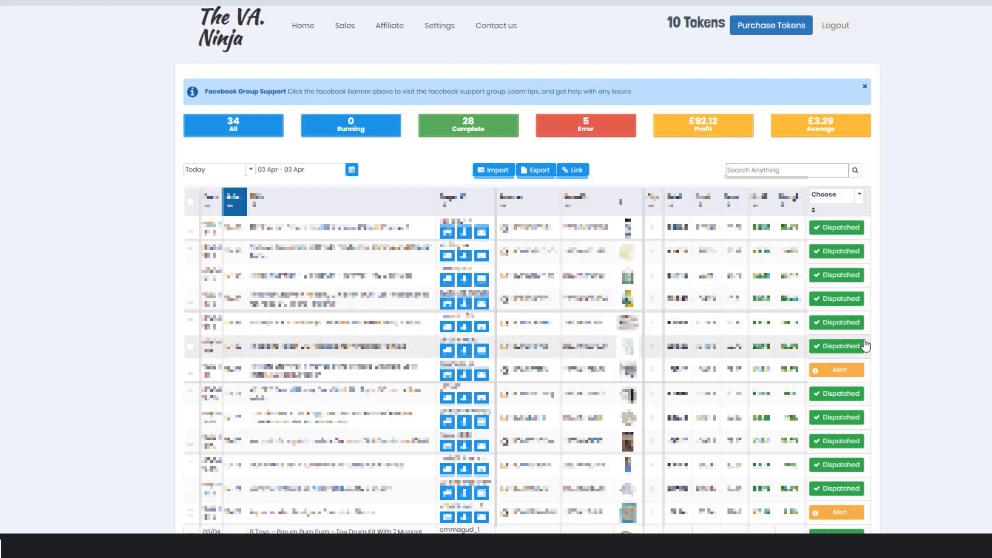
pyautogui.moveTo(872, 380)
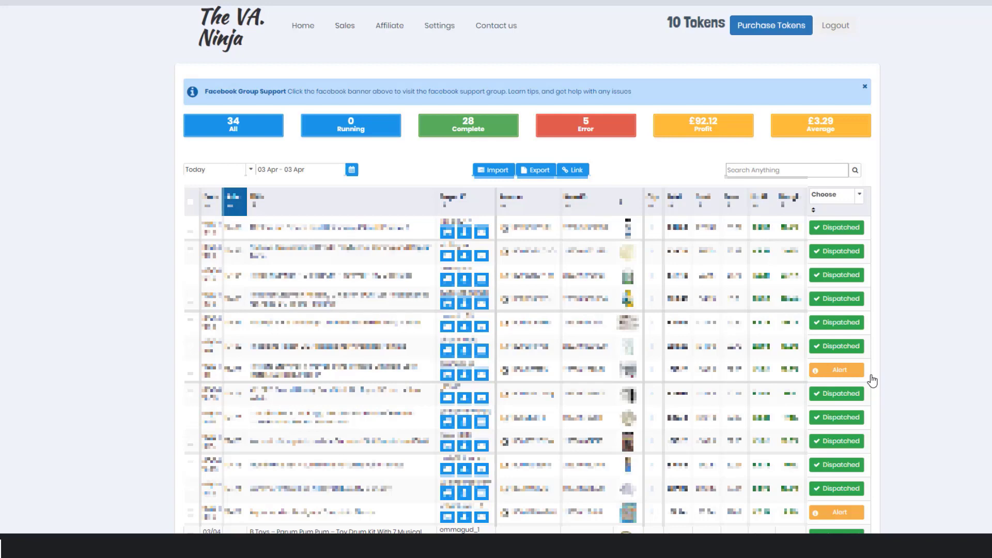
pyautogui.moveTo(874, 365)
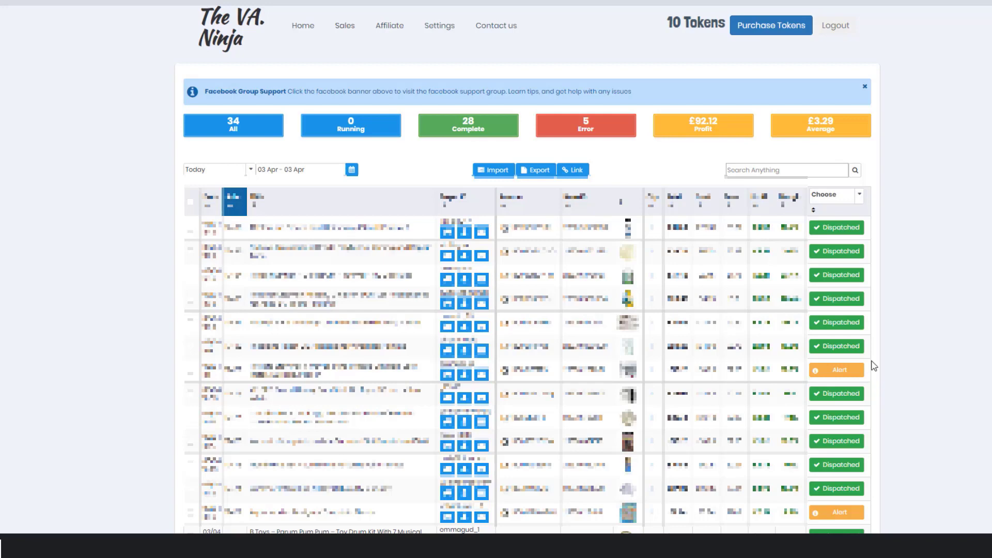
pyautogui.moveTo(907, 419)
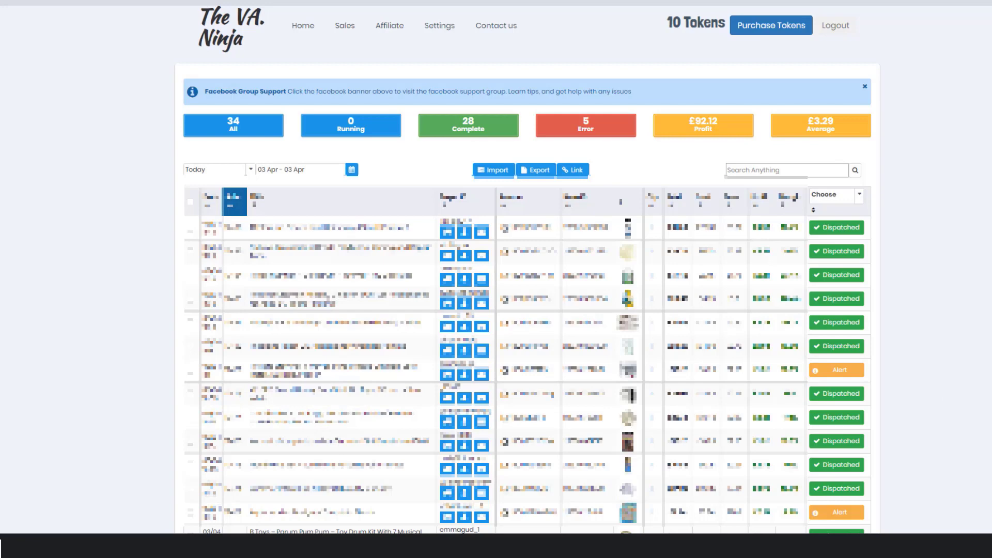
pyautogui.moveTo(847, 136)
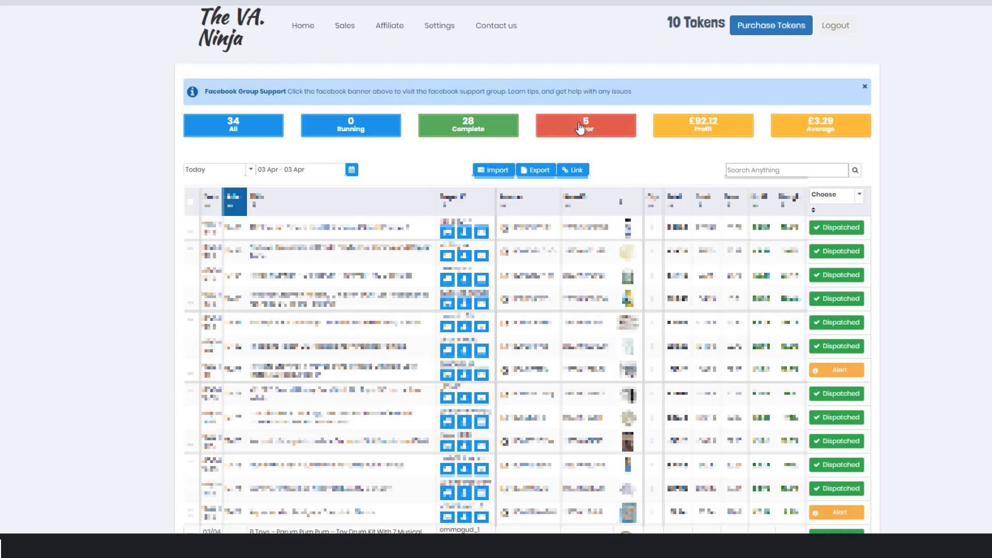
pyautogui.click(585, 125)
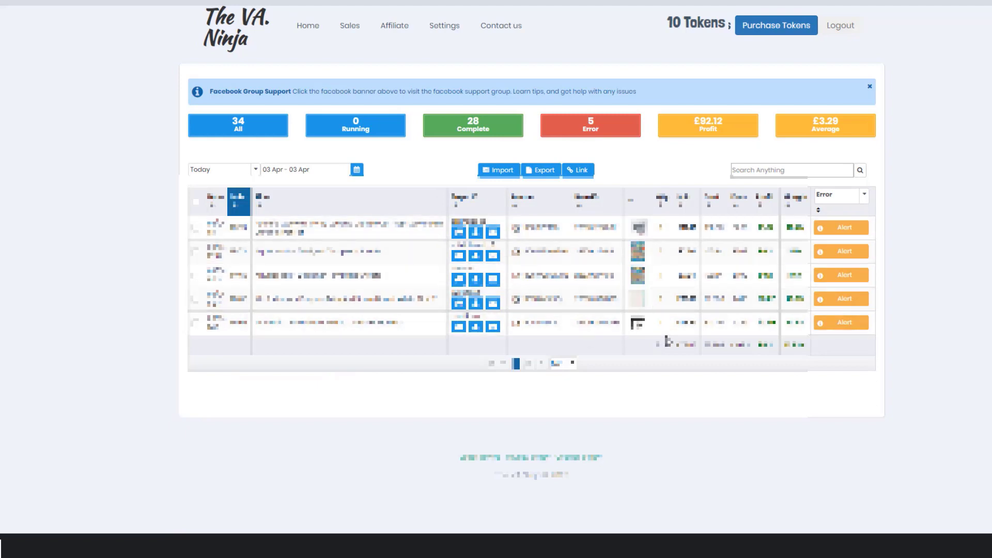
pyautogui.moveTo(972, 203)
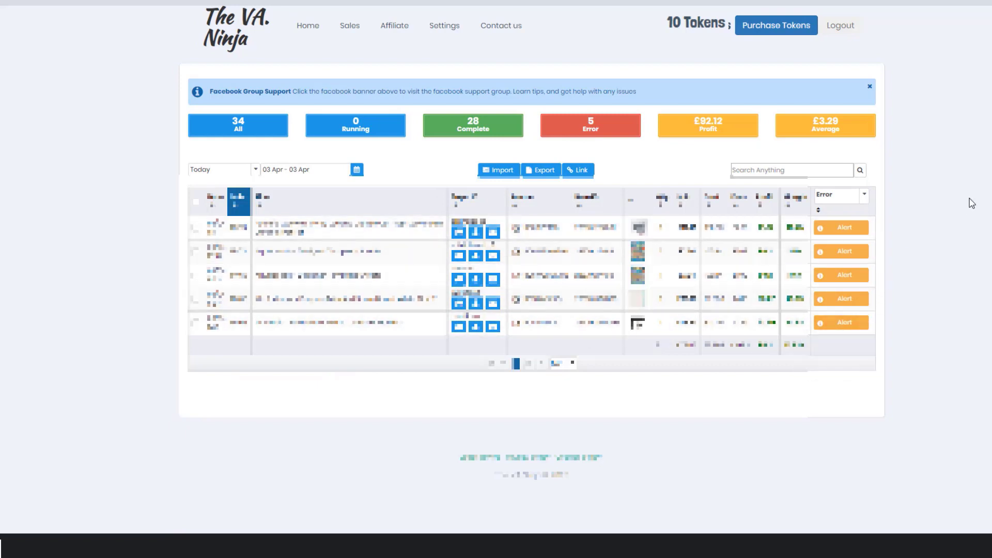
pyautogui.moveTo(937, 232)
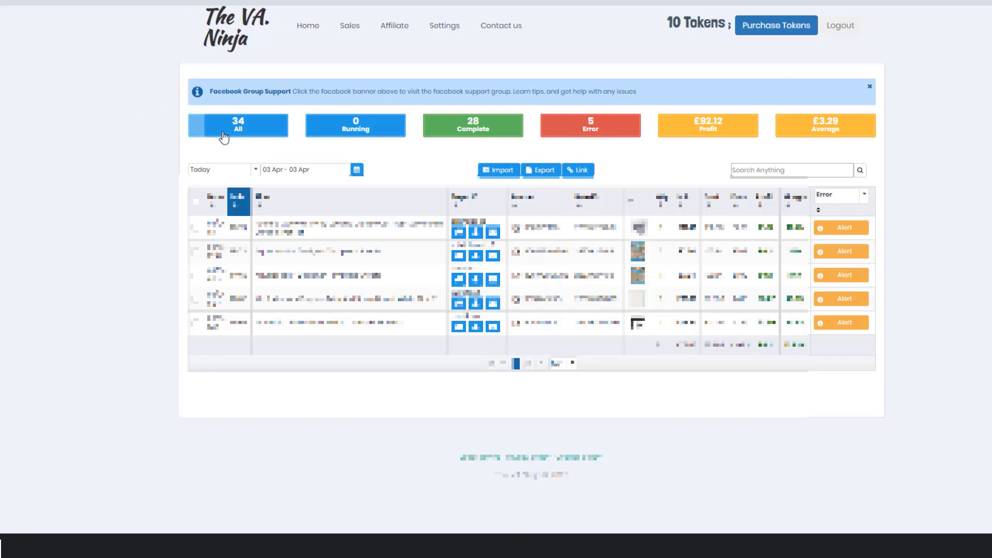
pyautogui.click(237, 125)
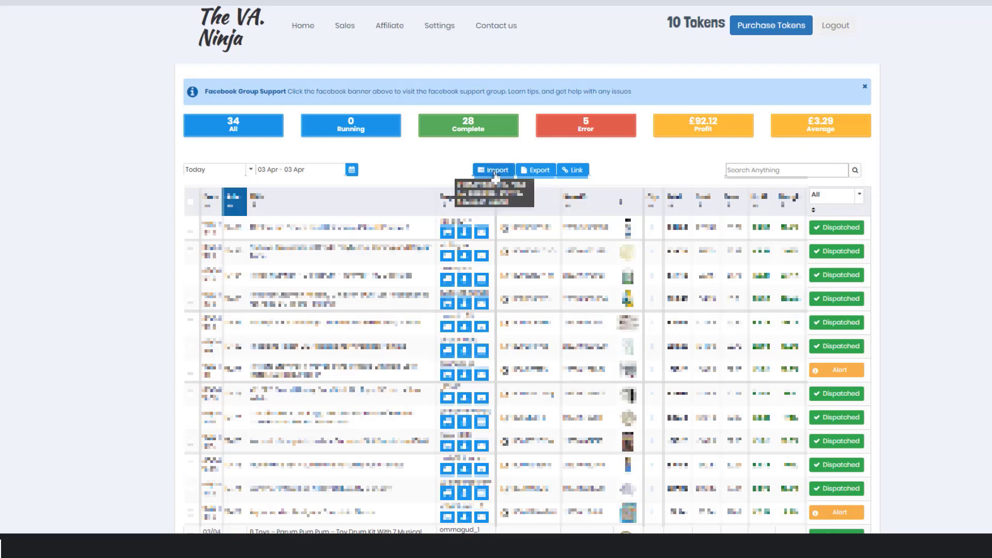
pyautogui.click(493, 169)
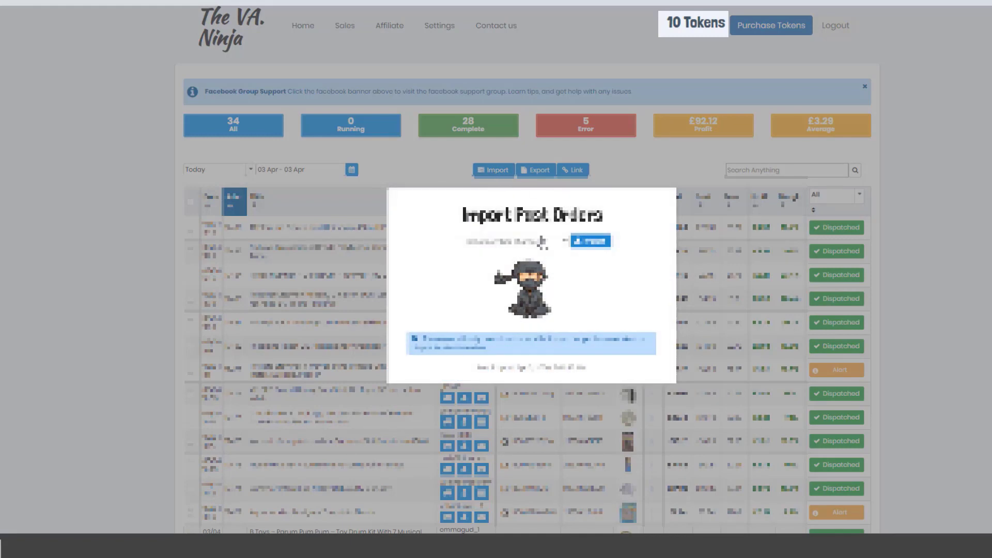
pyautogui.click(507, 241)
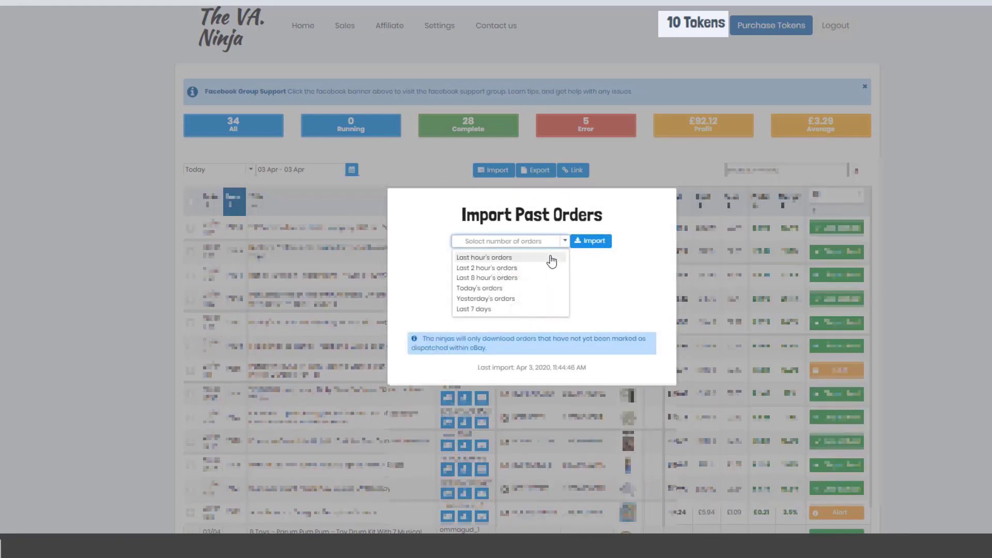
pyautogui.moveTo(549, 267)
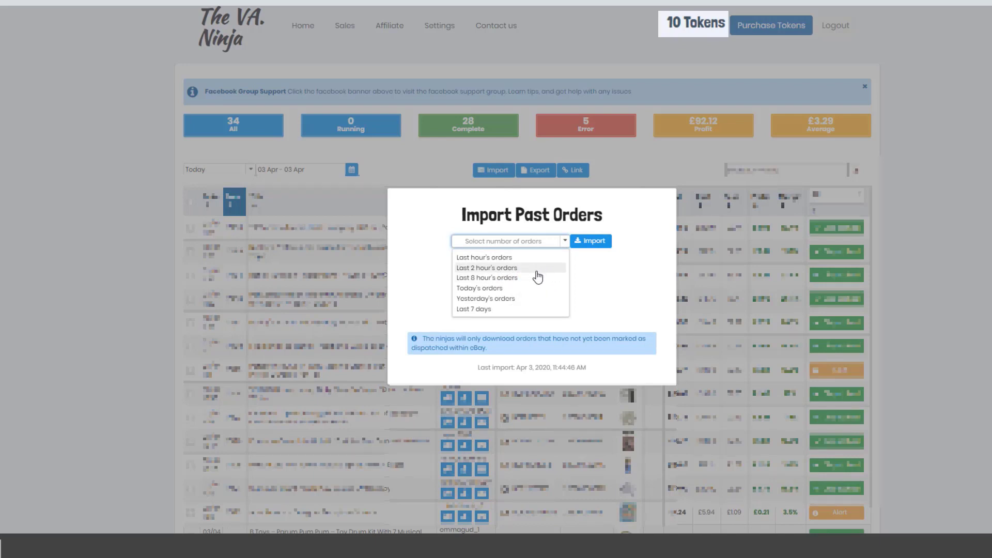
pyautogui.moveTo(513, 278)
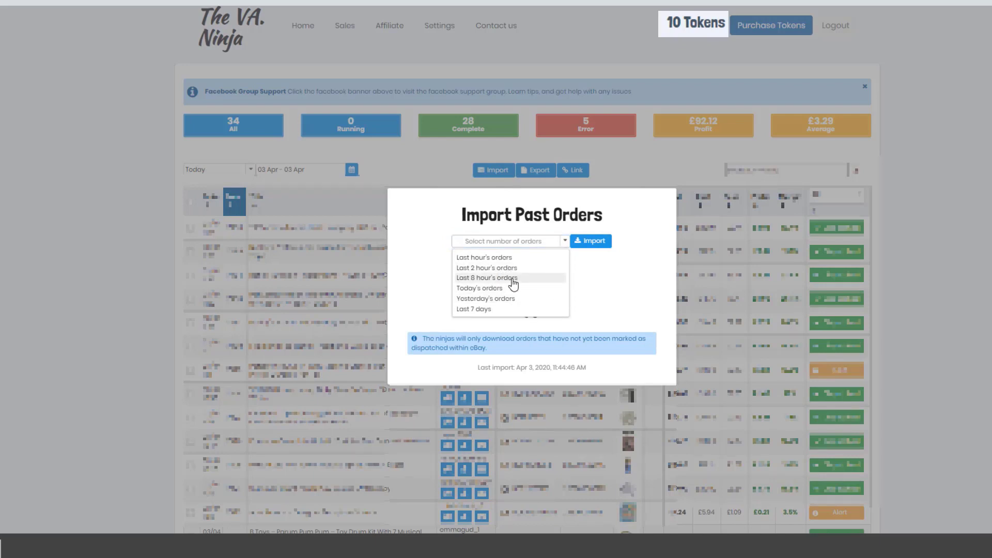
pyautogui.click(486, 278)
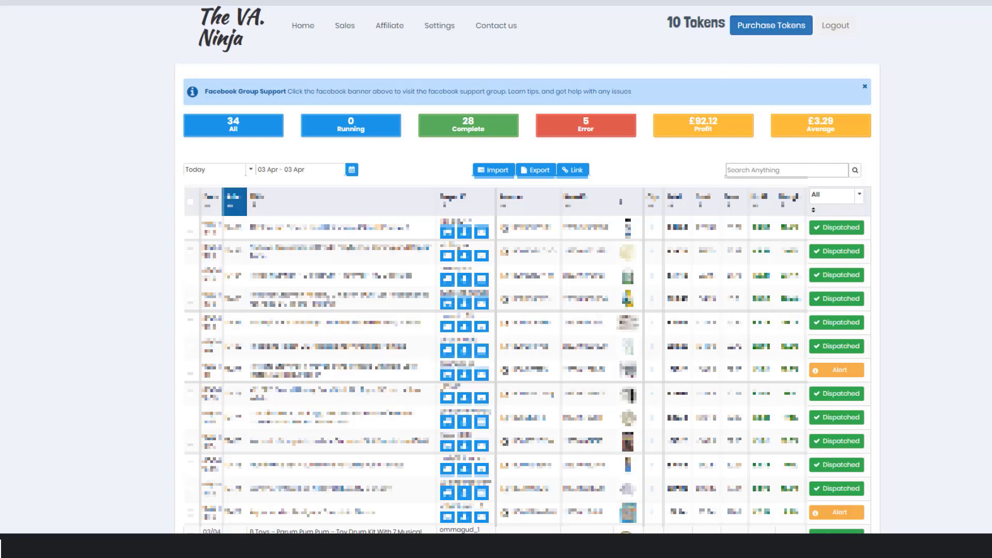
pyautogui.moveTo(696, 47)
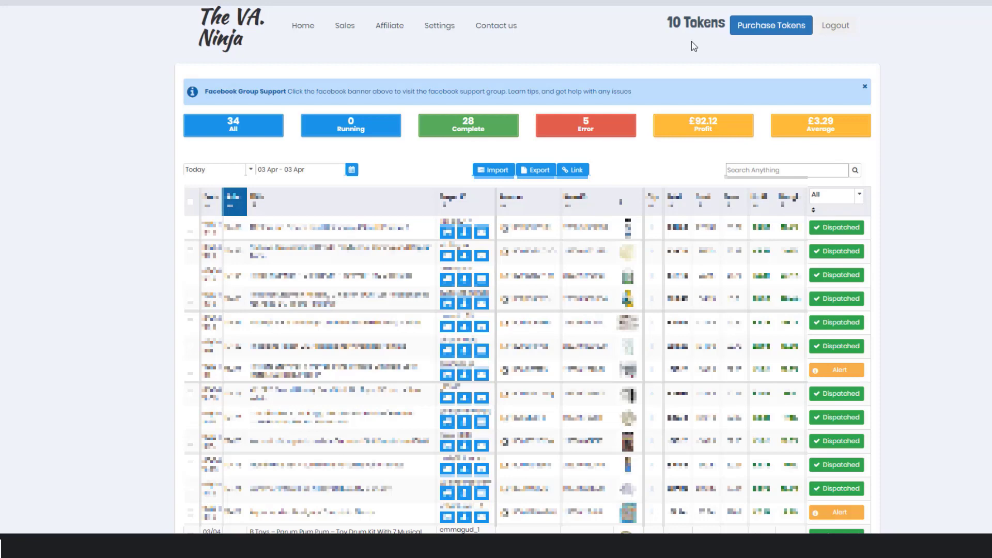
# Step: Choose the 500-token package from the pricing page, reaching its $55.00 Stripe checkout
pyautogui.click(769, 25)
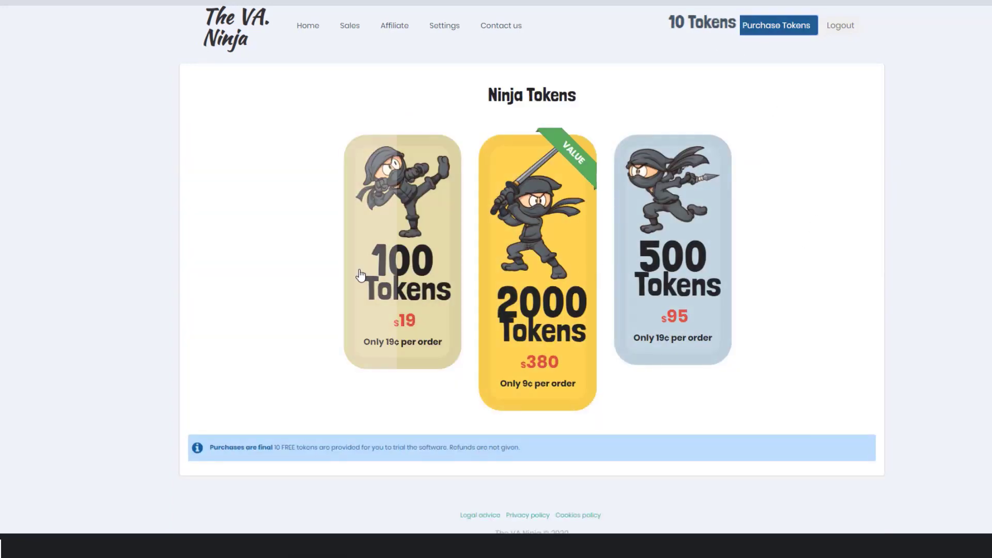
pyautogui.moveTo(895, 206)
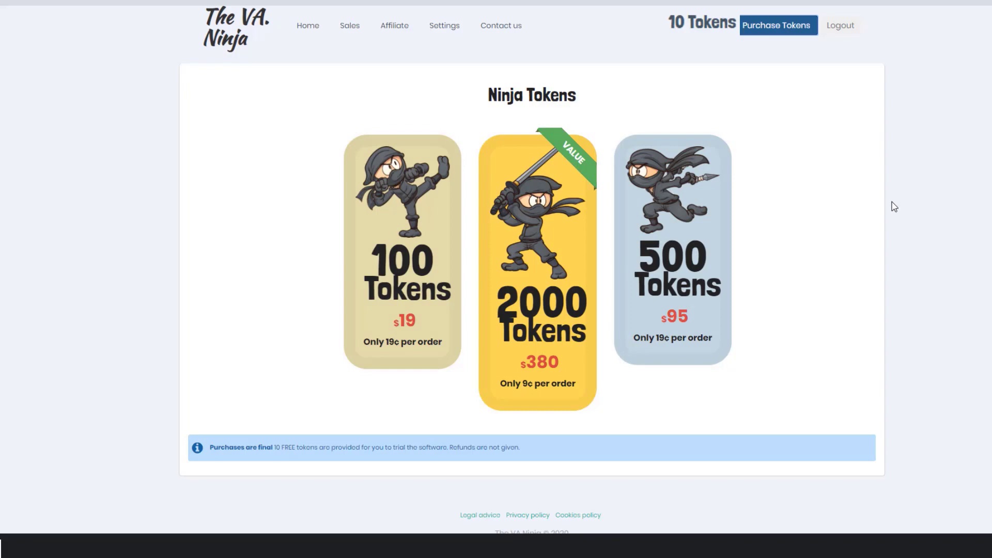
pyautogui.moveTo(877, 219)
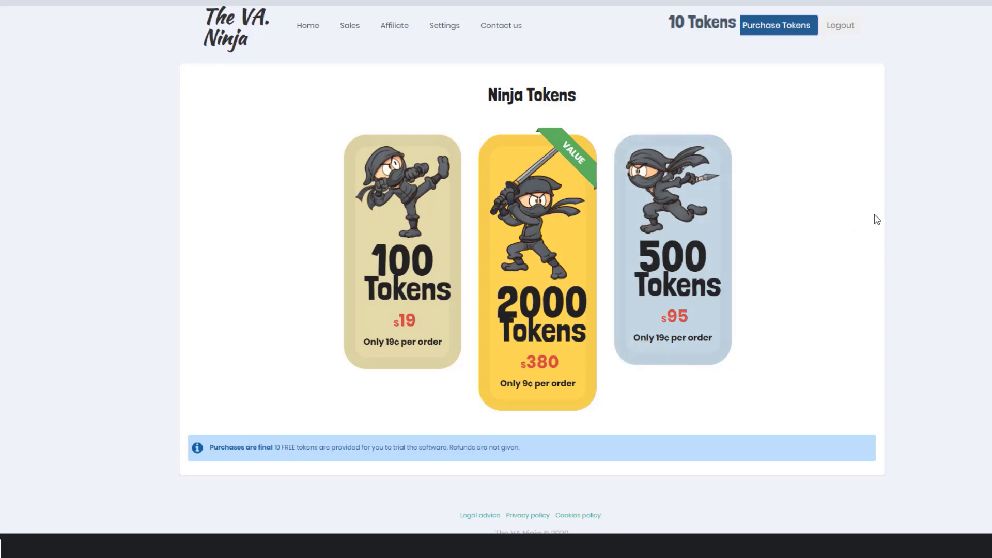
pyautogui.moveTo(713, 224)
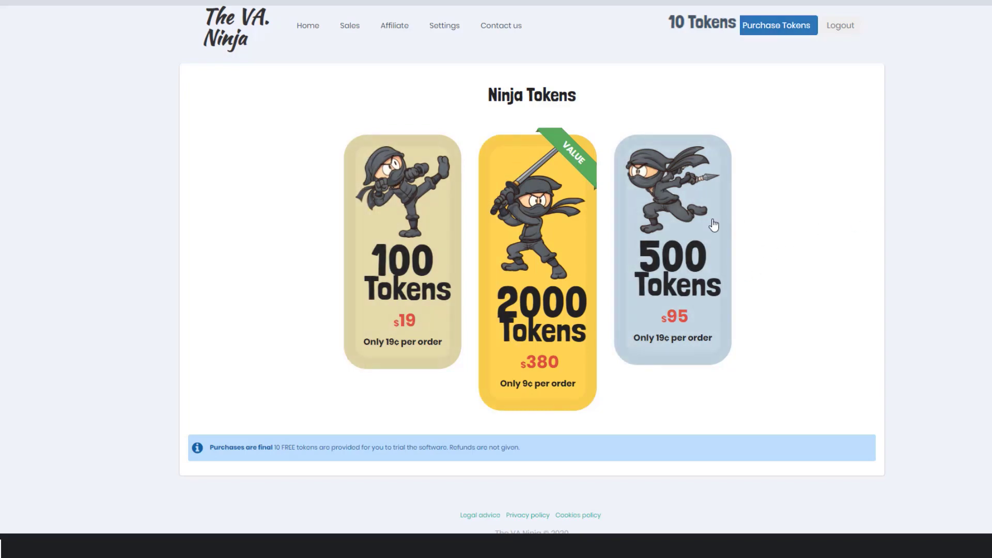
pyautogui.click(671, 247)
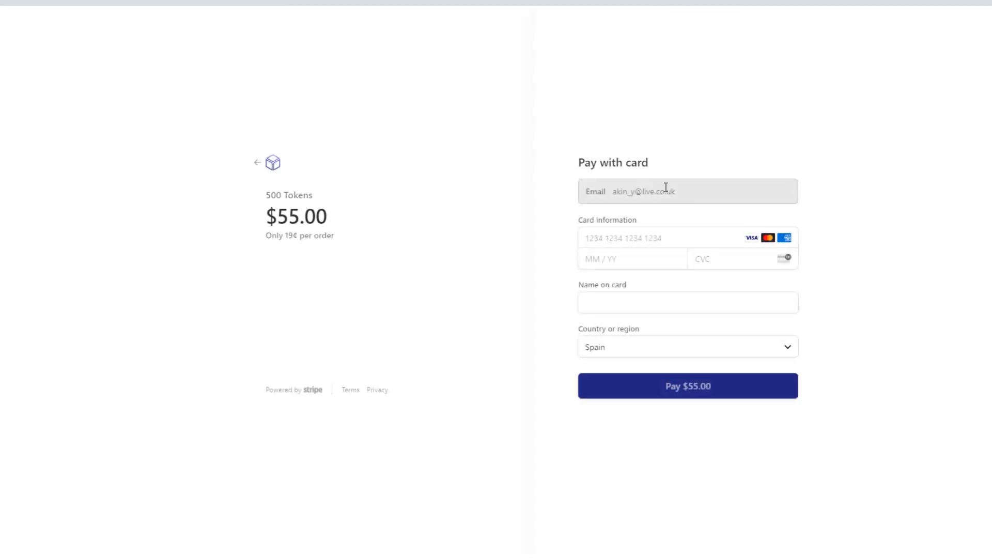
# Step: Pay for the 500 tokens with the saved Mastercard, bringing the balance to 1697
pyautogui.click(659, 238)
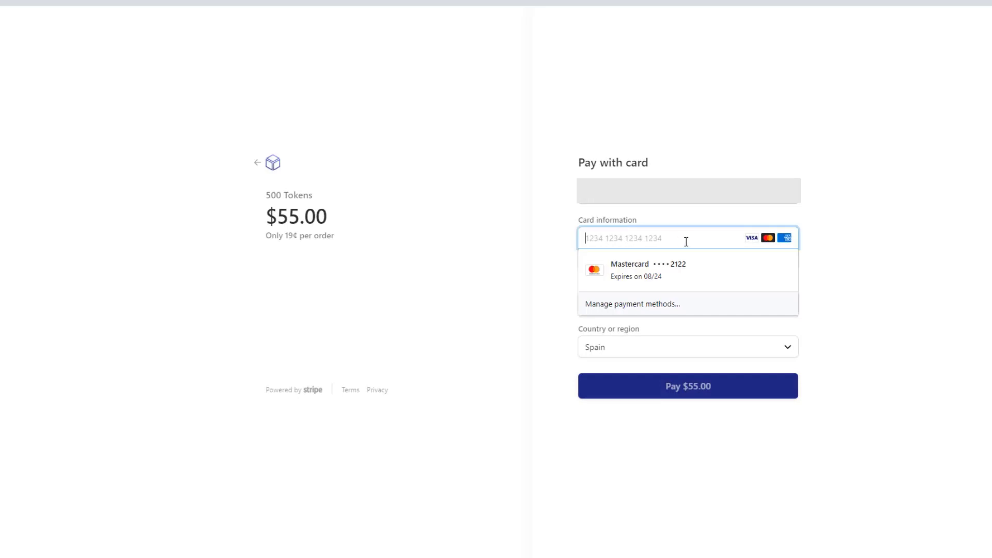
pyautogui.click(556, 379)
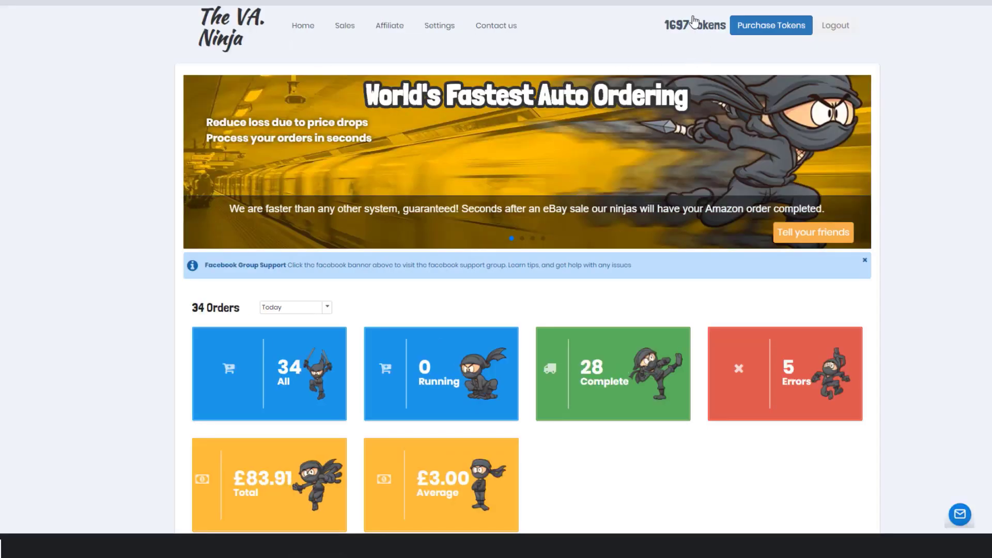
pyautogui.moveTo(700, 46)
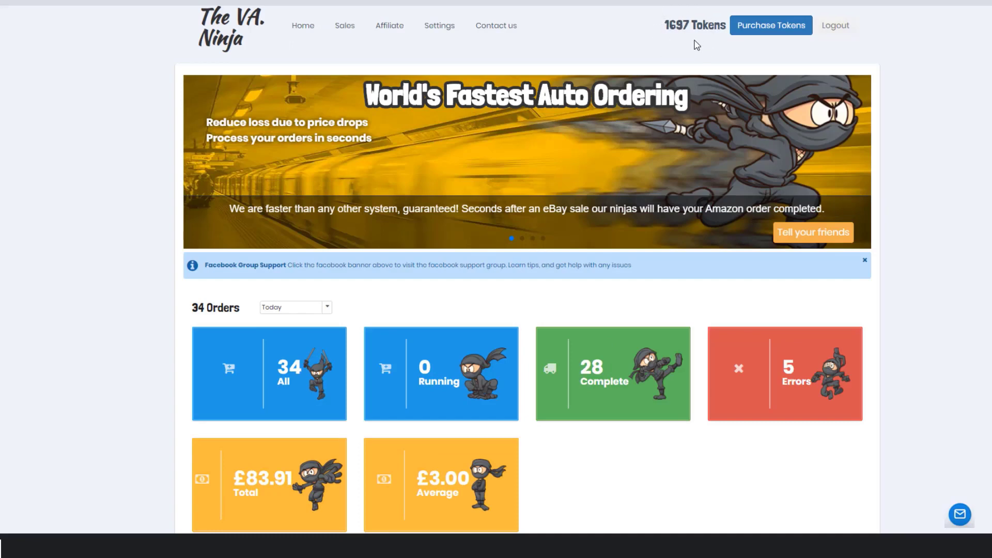
pyautogui.moveTo(973, 208)
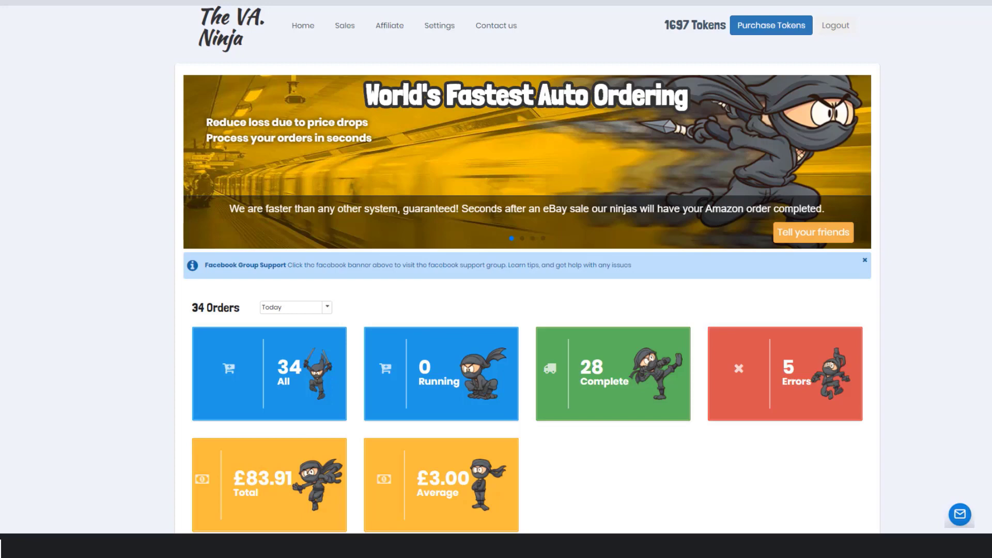
pyautogui.moveTo(959, 514)
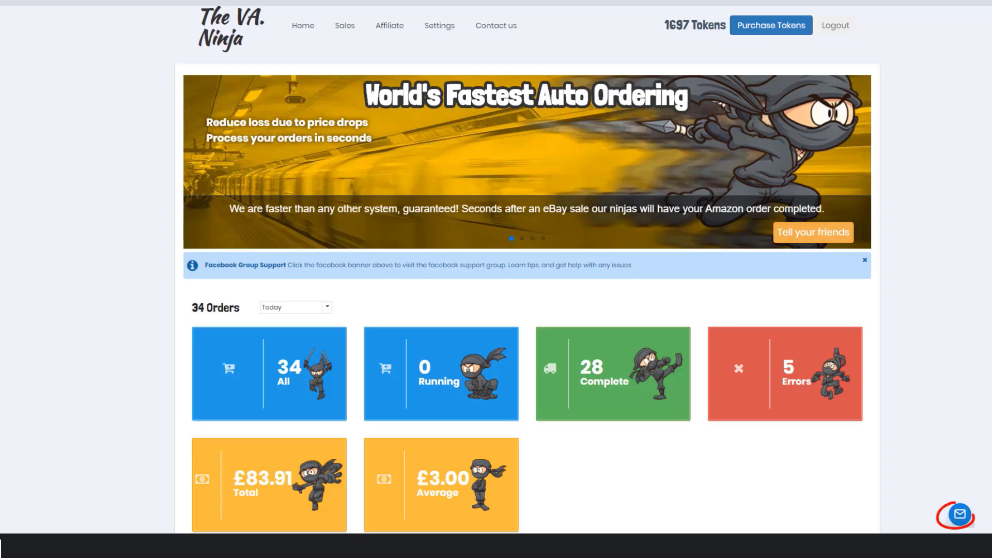